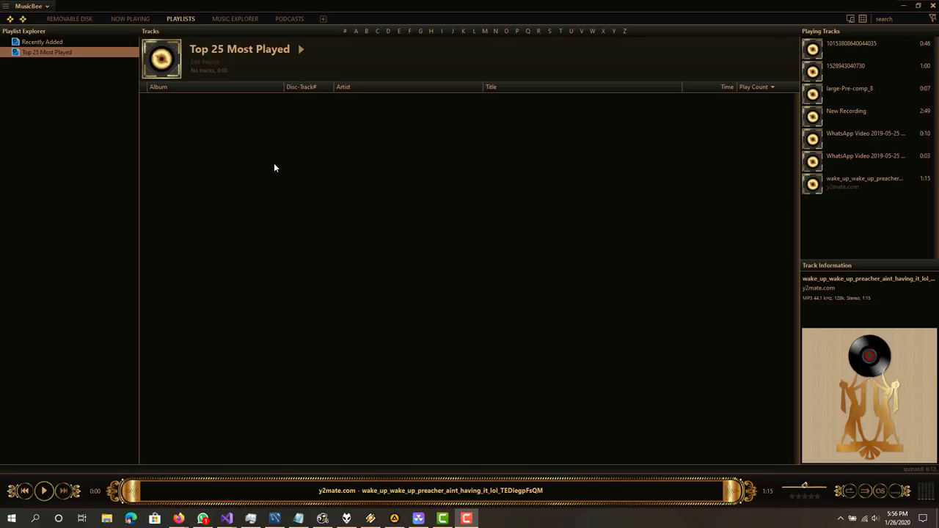
mouse_move(274, 170)
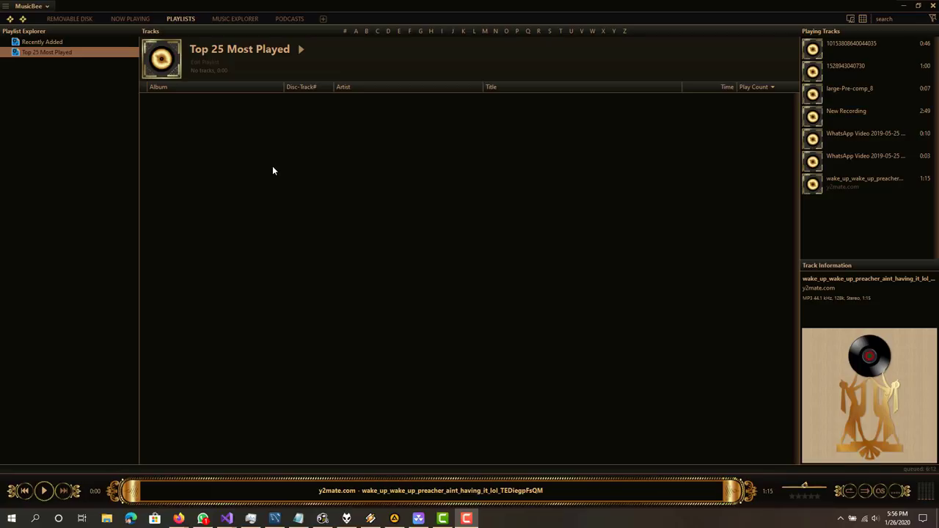
mouse_move(273, 160)
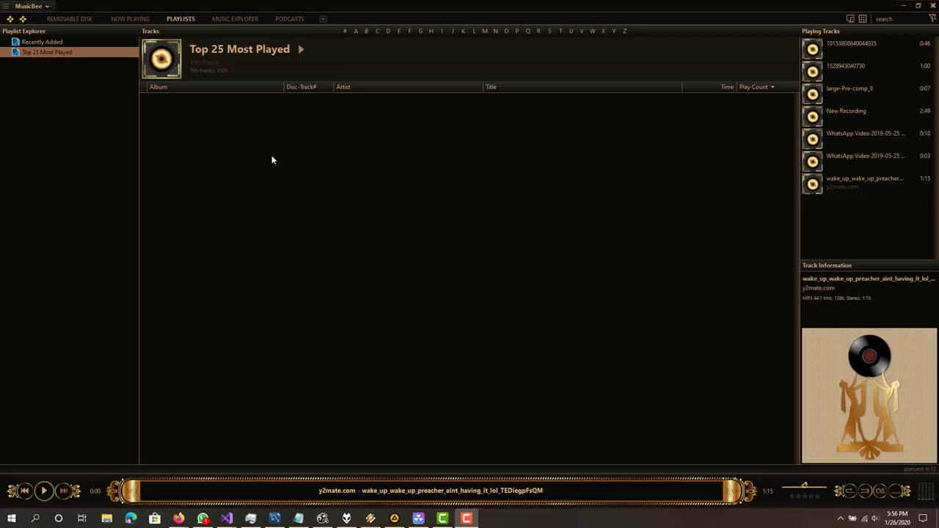
mouse_move(299, 169)
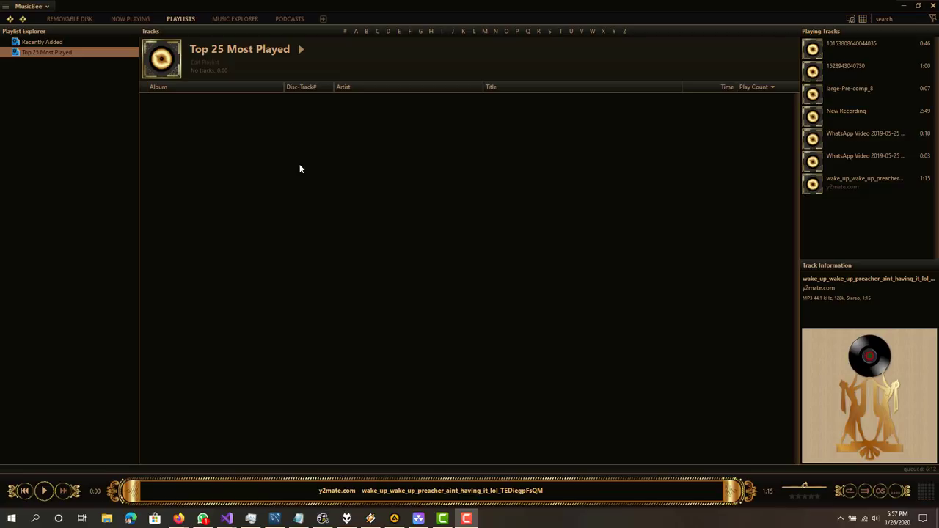
mouse_move(55, 94)
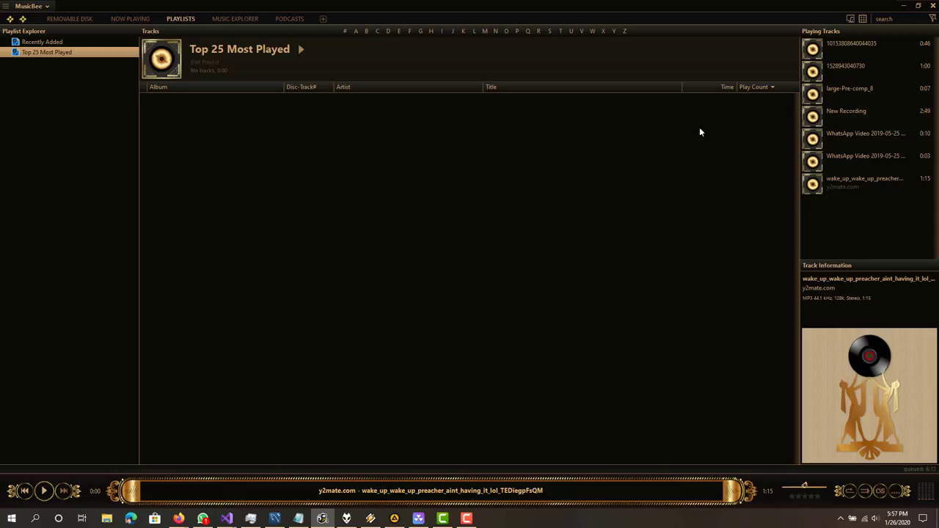
mouse_move(163, 36)
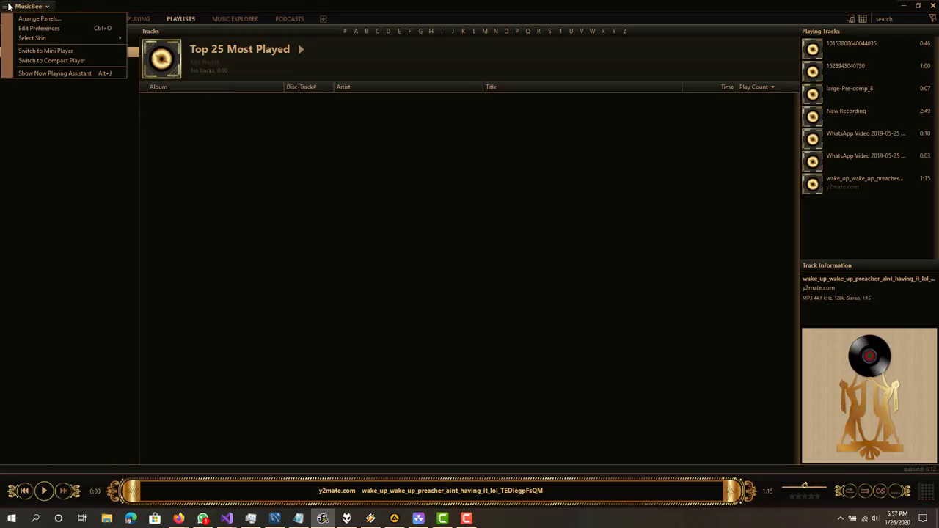
Step: Open MusicBee's skin list showing the Blue, Dark and Neutral skin families
click(32, 38)
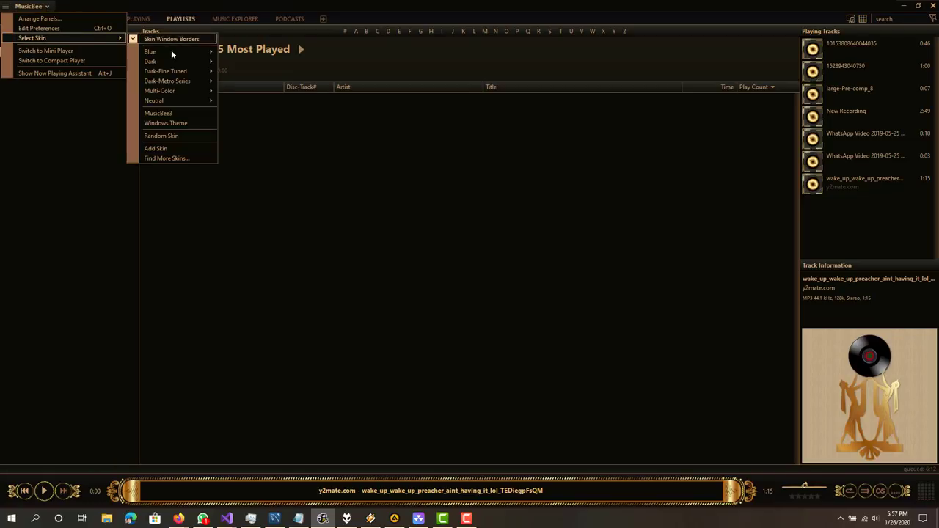
mouse_move(151, 61)
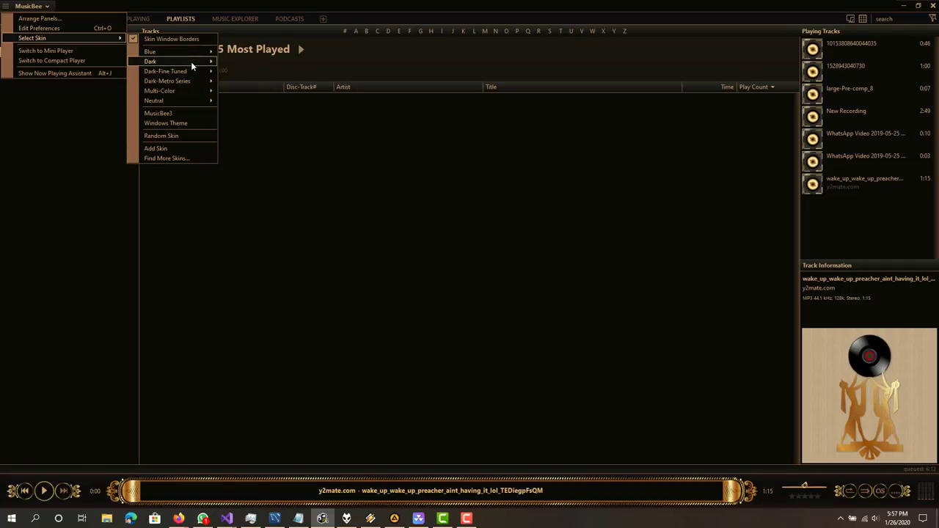
mouse_move(150, 61)
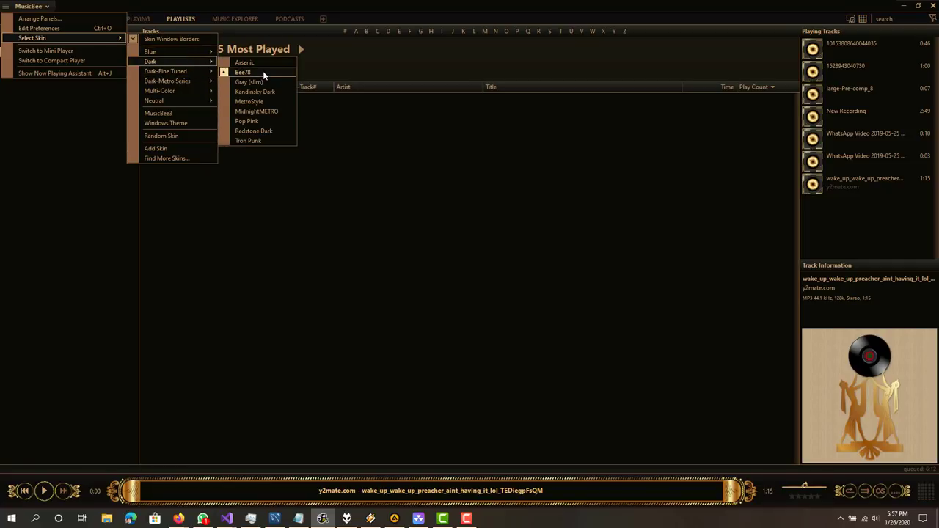
mouse_move(249, 101)
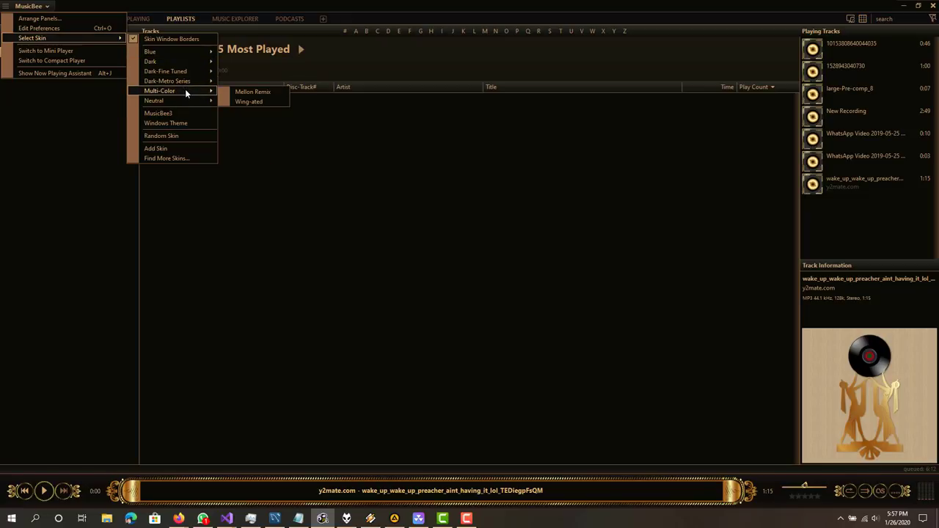
mouse_move(167, 80)
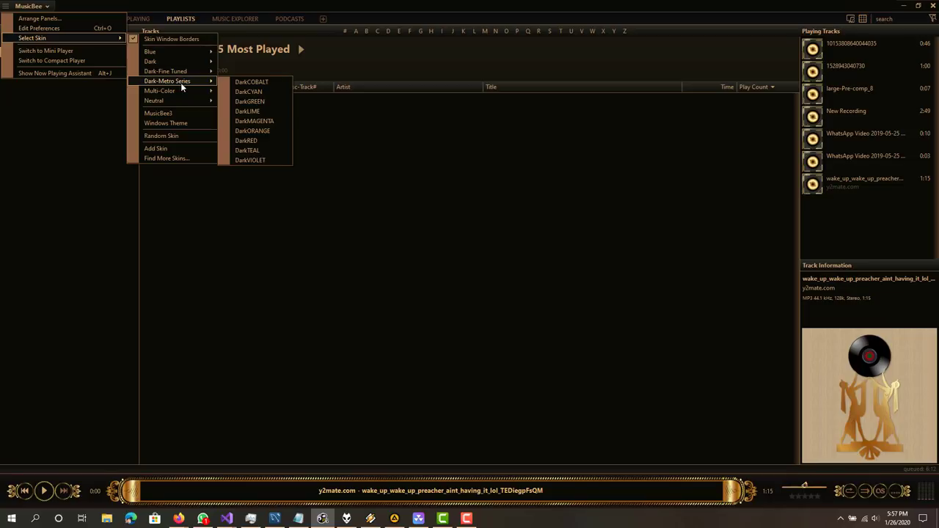
mouse_move(165, 71)
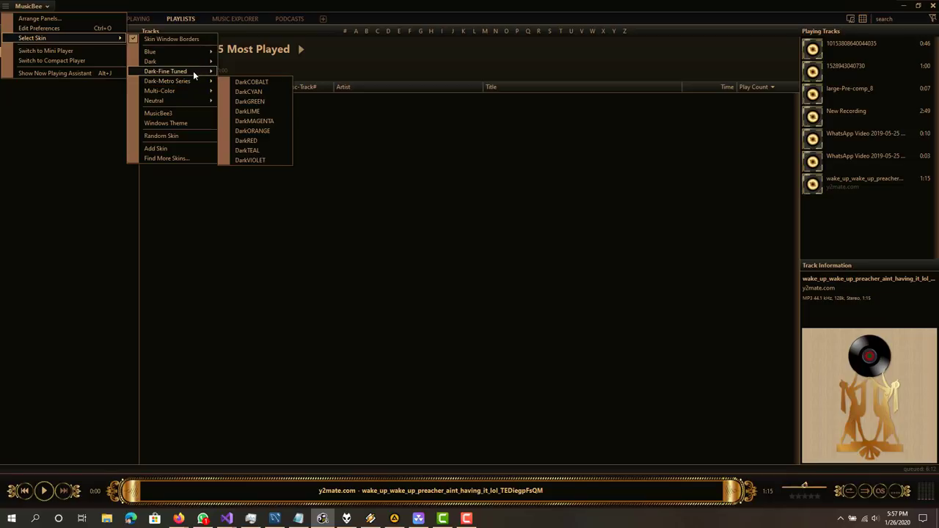
mouse_move(159, 90)
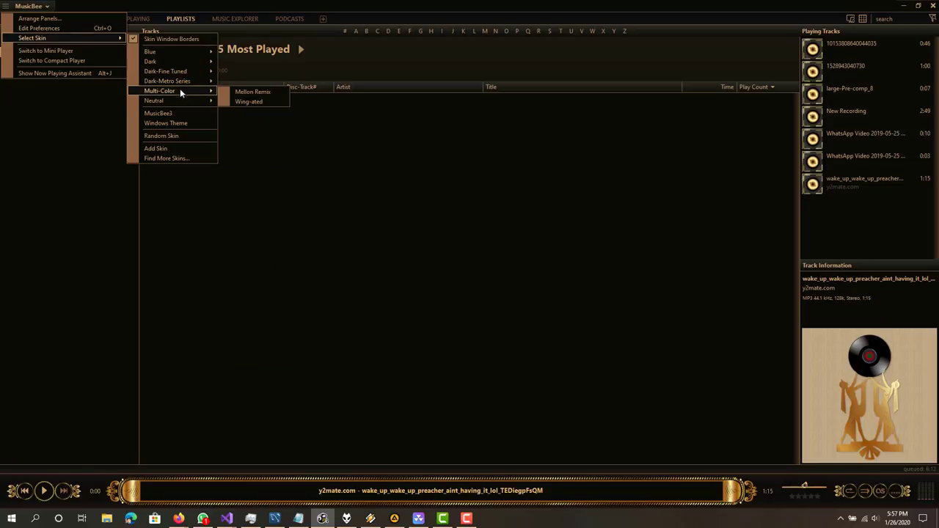
mouse_move(150, 51)
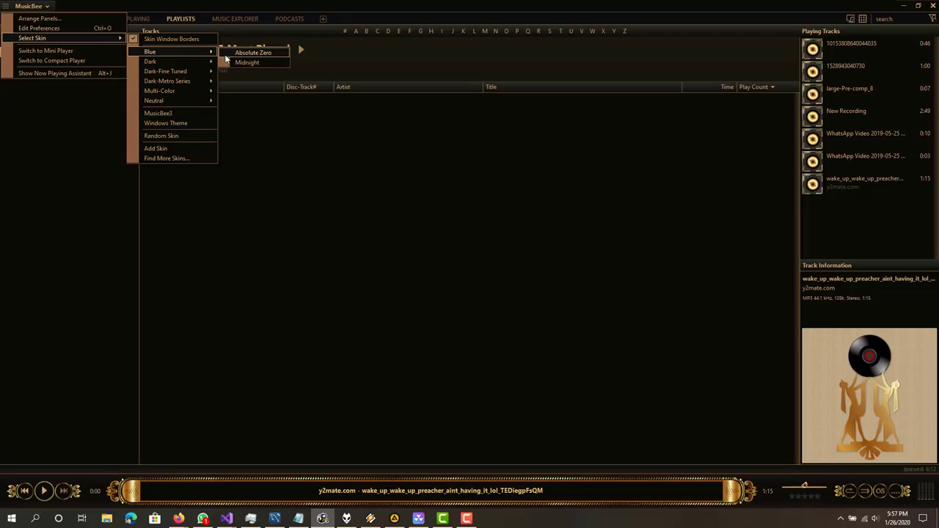
mouse_move(247, 62)
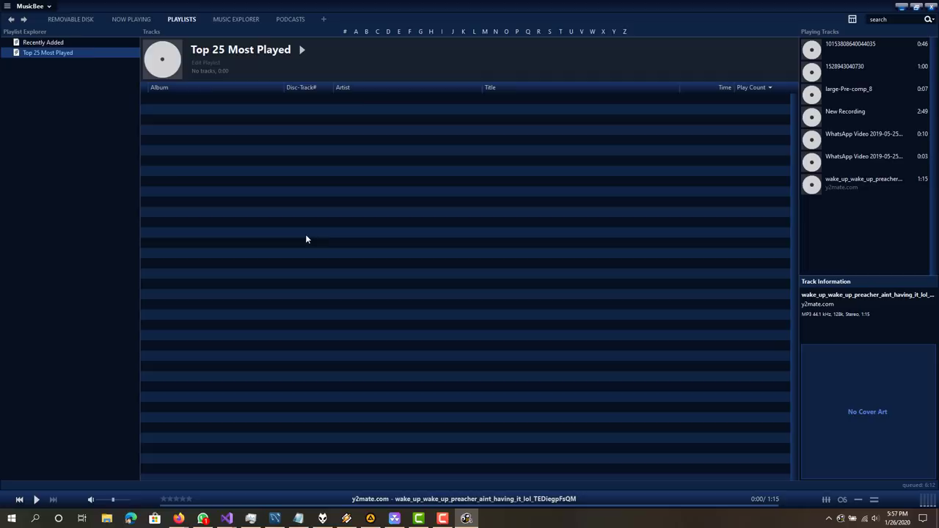
click(47, 52)
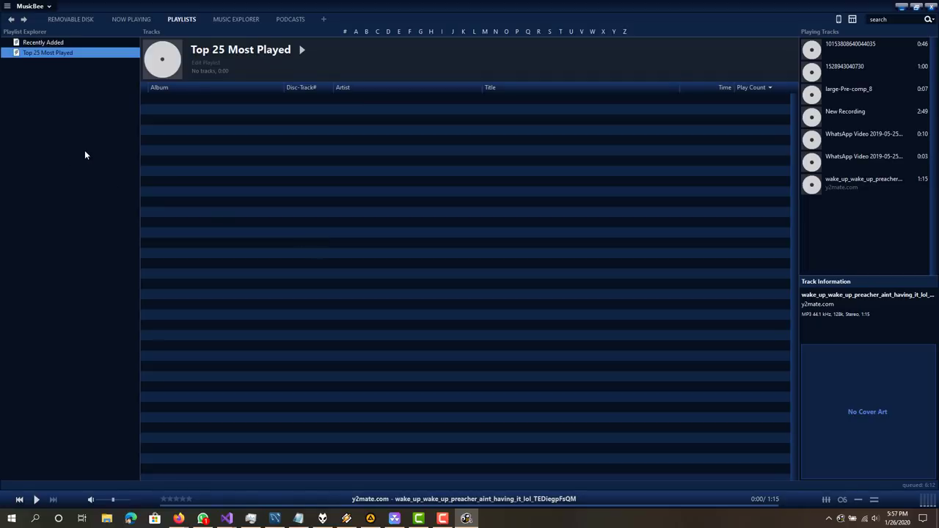
mouse_move(96, 101)
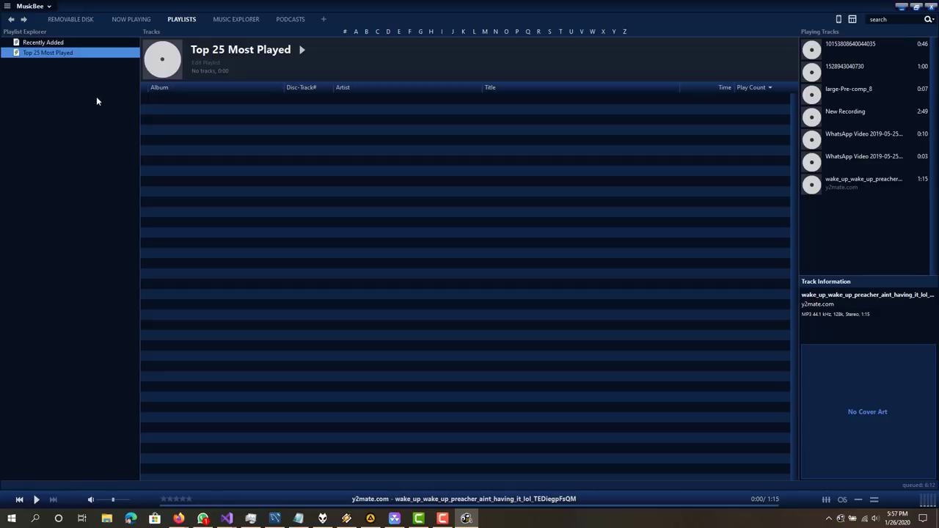
mouse_move(287, 374)
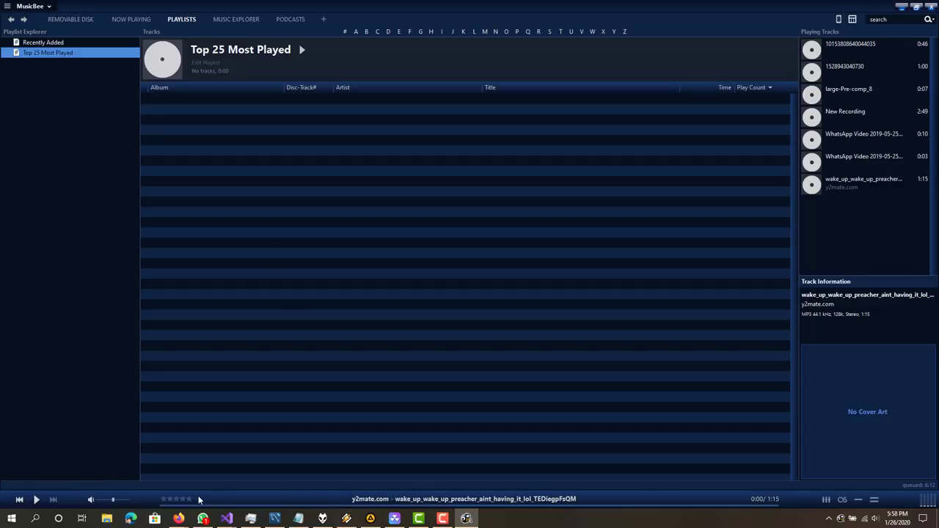
click(182, 498)
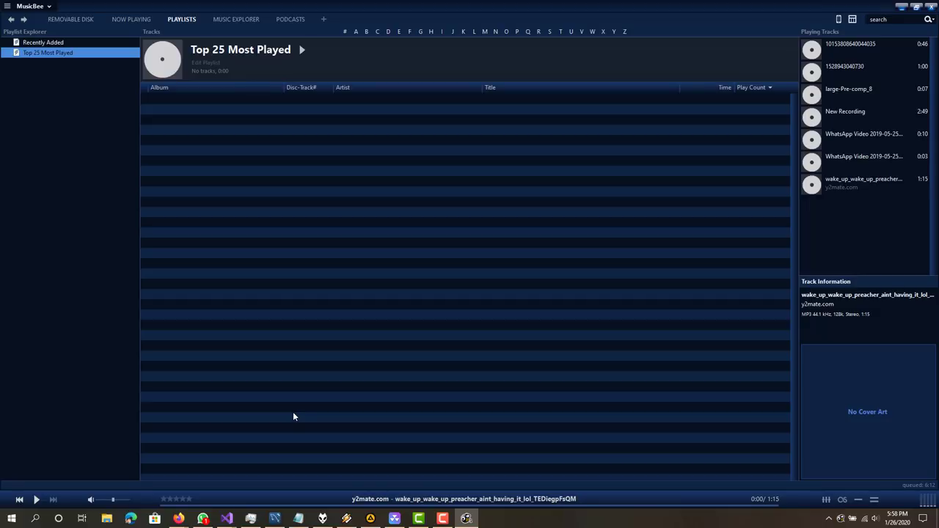
click(236, 19)
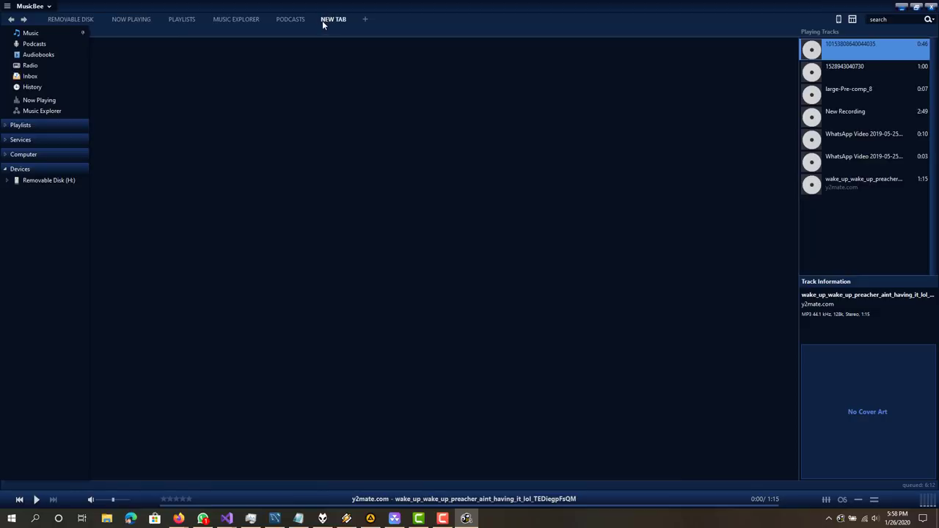
mouse_move(263, 61)
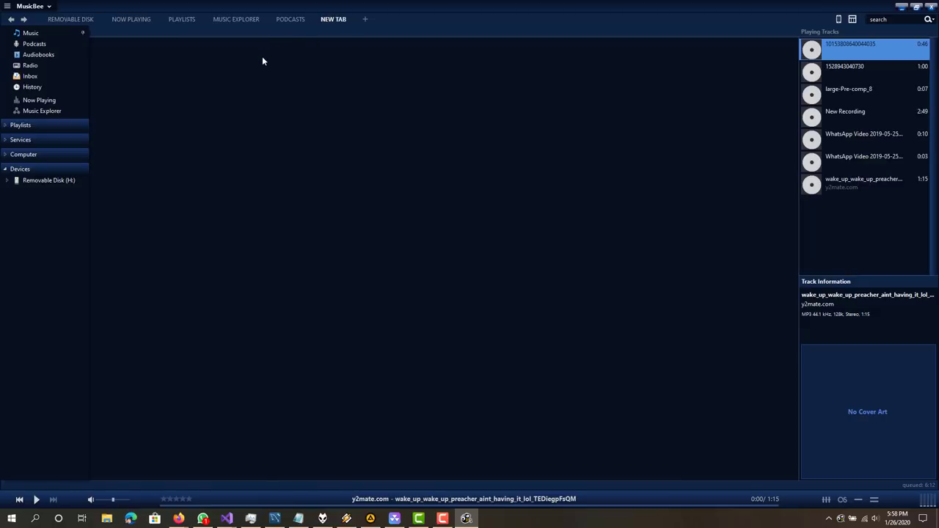
mouse_move(266, 86)
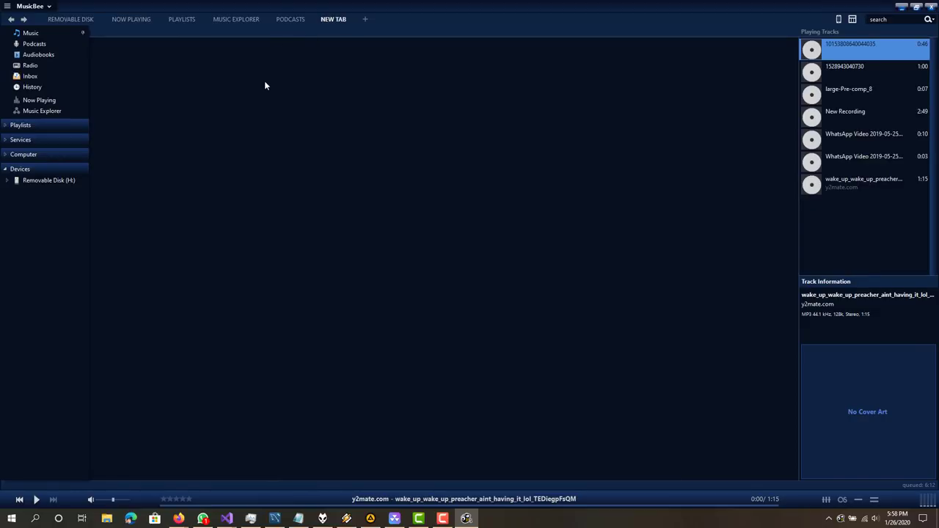
mouse_move(286, 28)
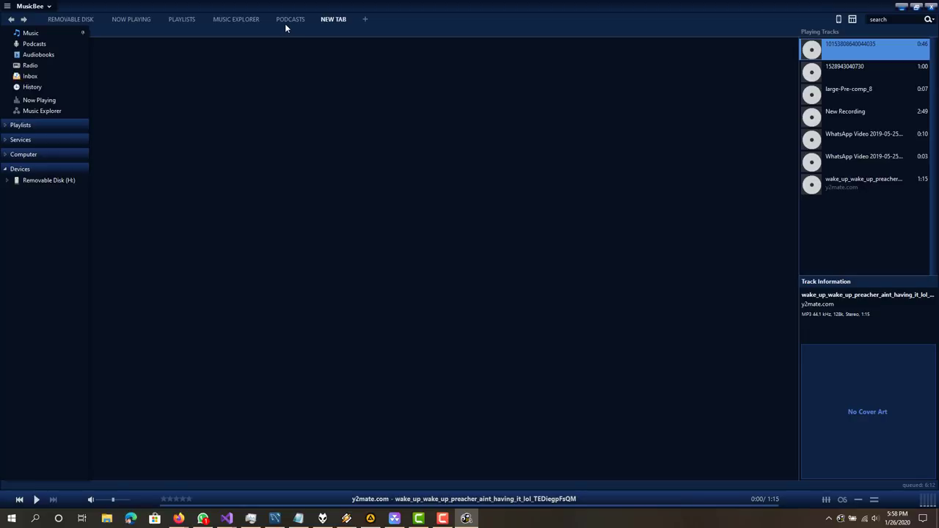
Step: View the empty Podcasts page, then the Music Explorer page for y2mate.com
click(290, 19)
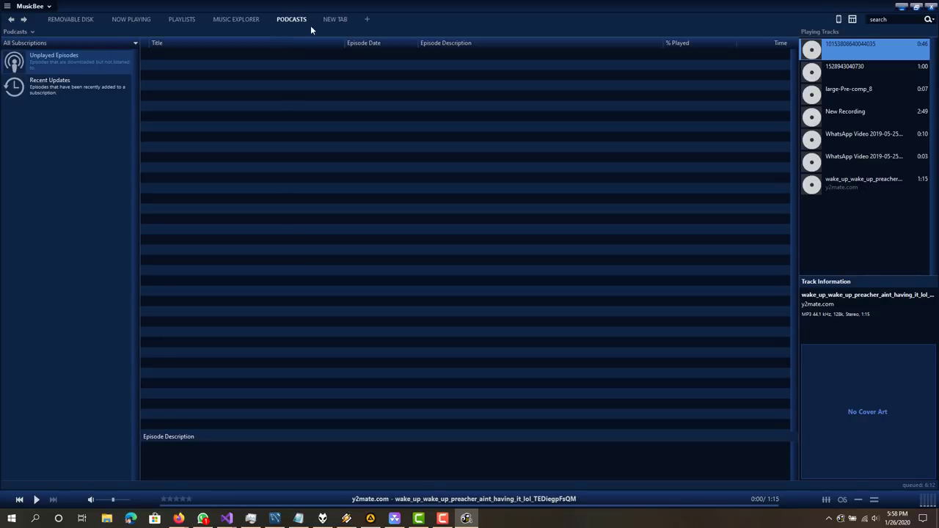
mouse_move(334, 19)
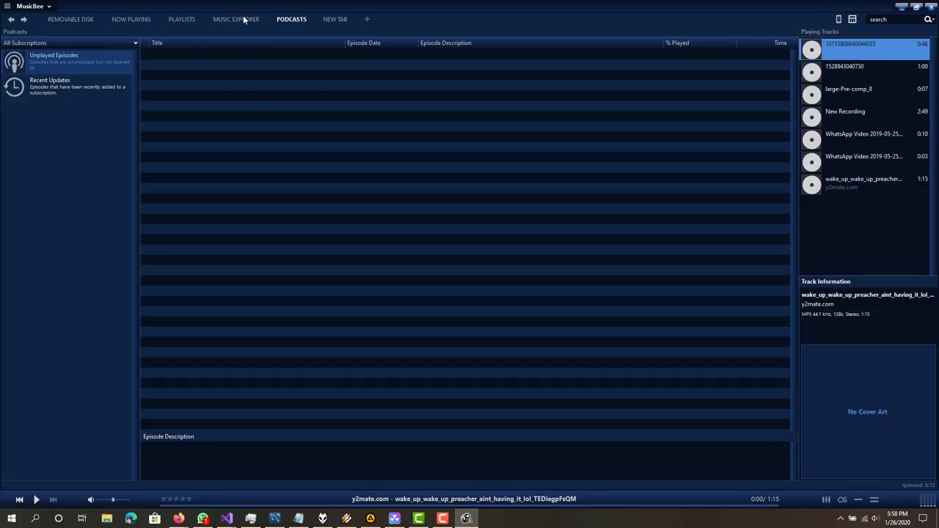
click(236, 19)
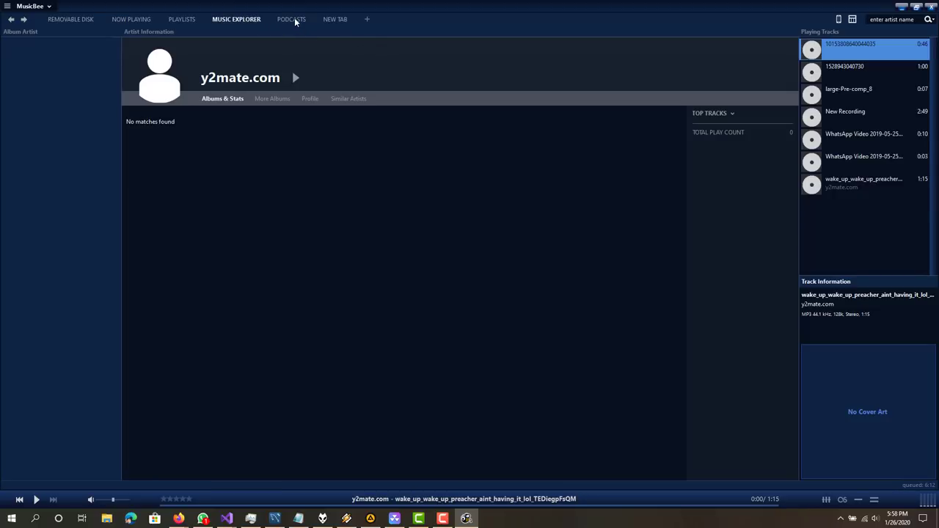
mouse_move(291, 19)
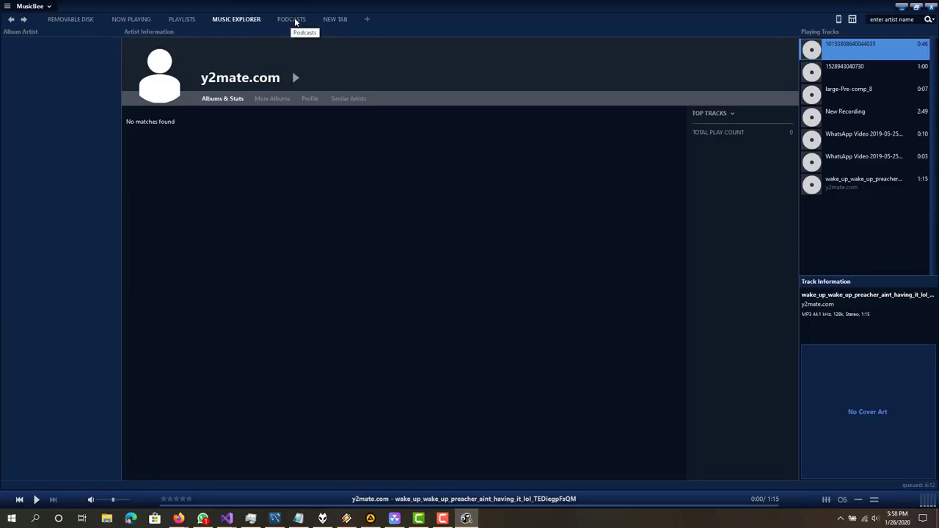
Step: Show the Podcasts page, then browse the View display options and Preferences
click(291, 19)
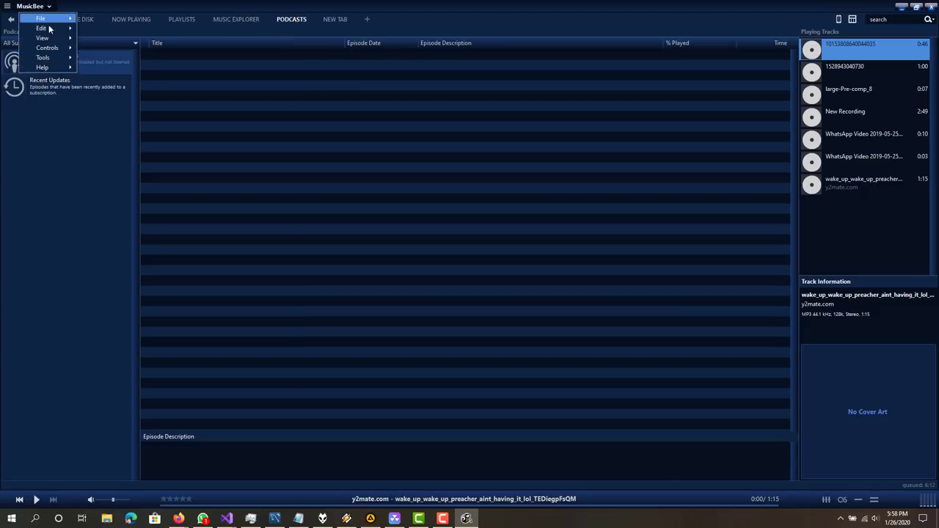
click(46, 47)
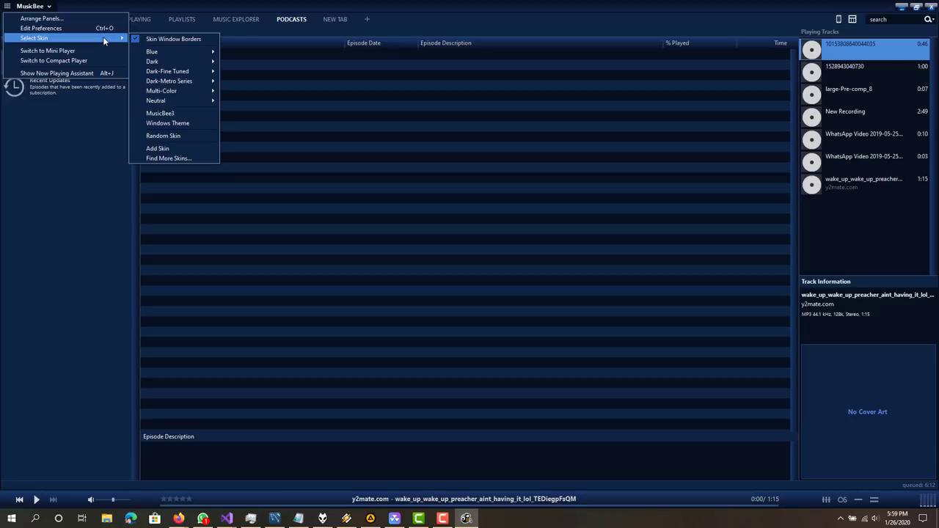
mouse_move(48, 51)
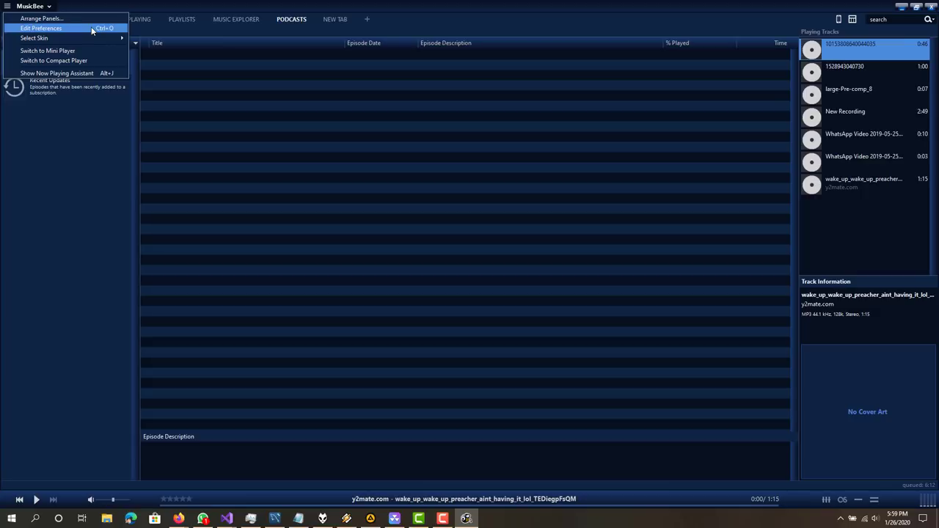
click(33, 37)
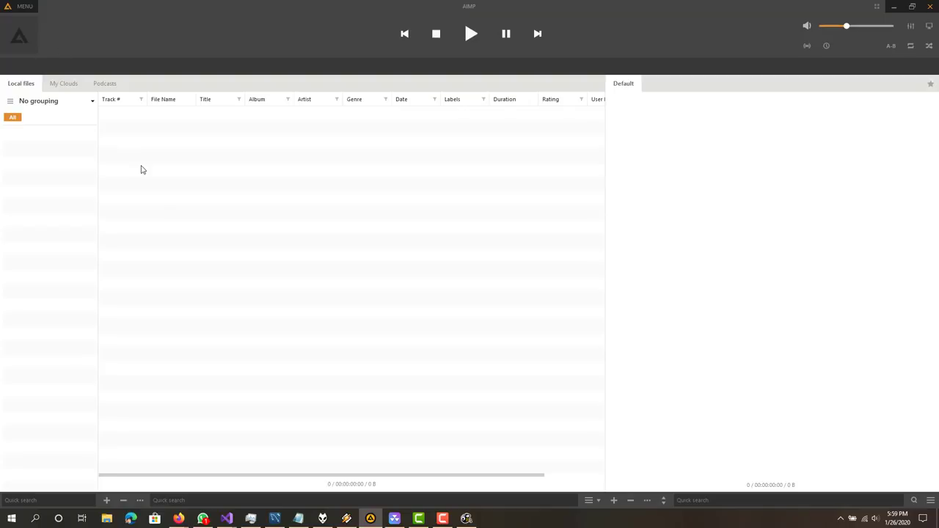
mouse_move(156, 206)
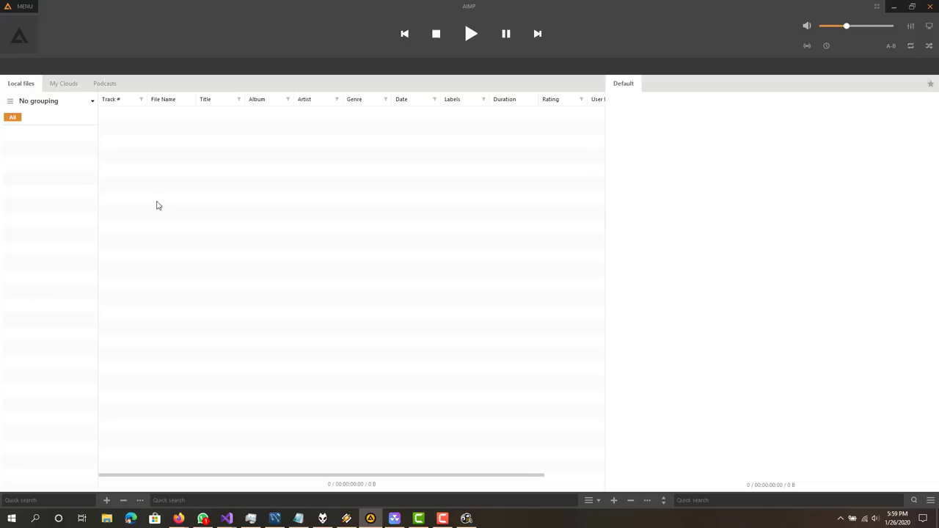
mouse_move(293, 370)
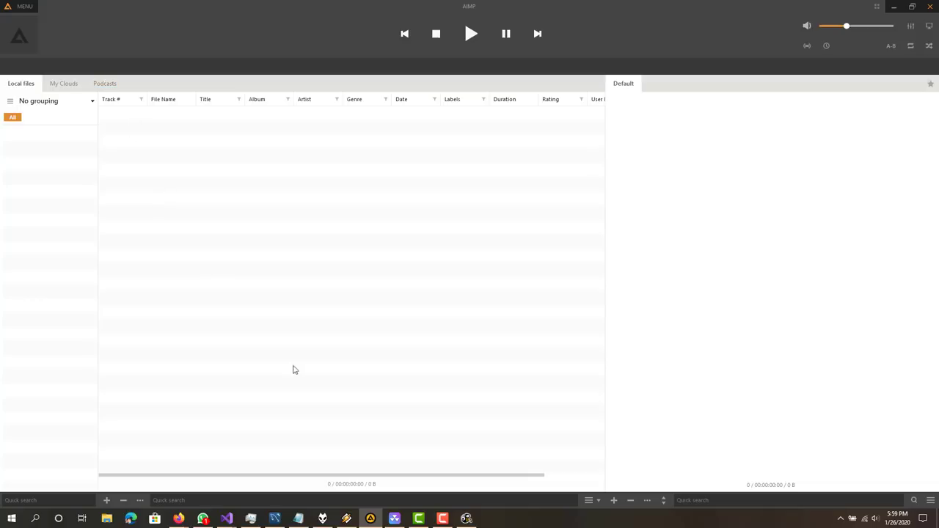
mouse_move(387, 446)
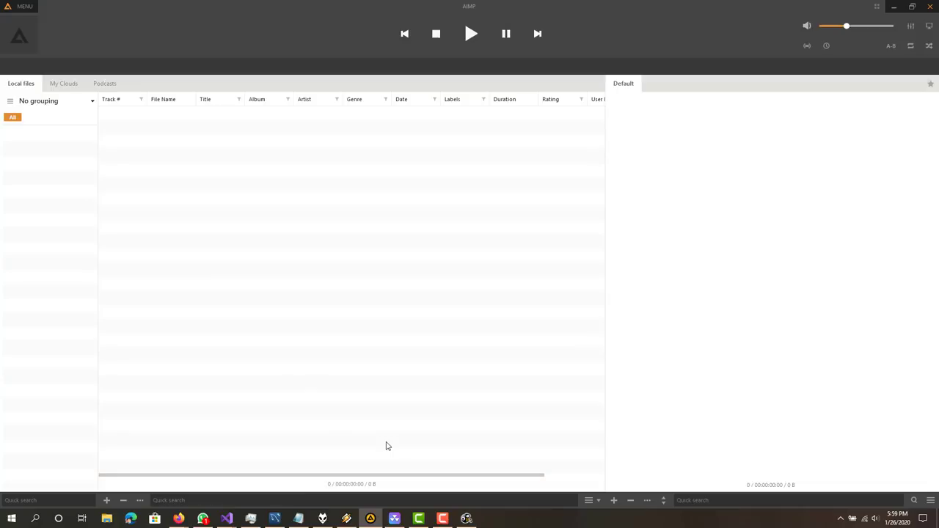
mouse_move(310, 307)
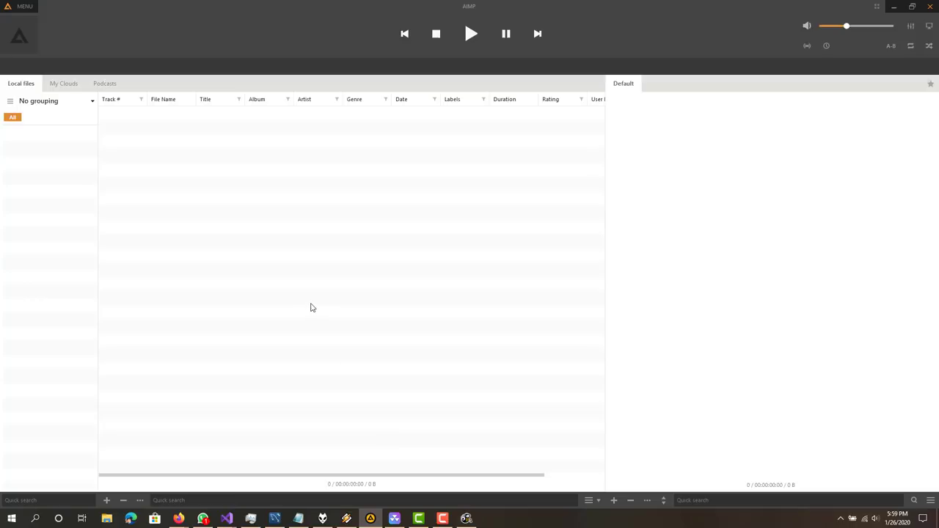
Step: Switch AIMP's library to the empty My Clouds page
click(62, 83)
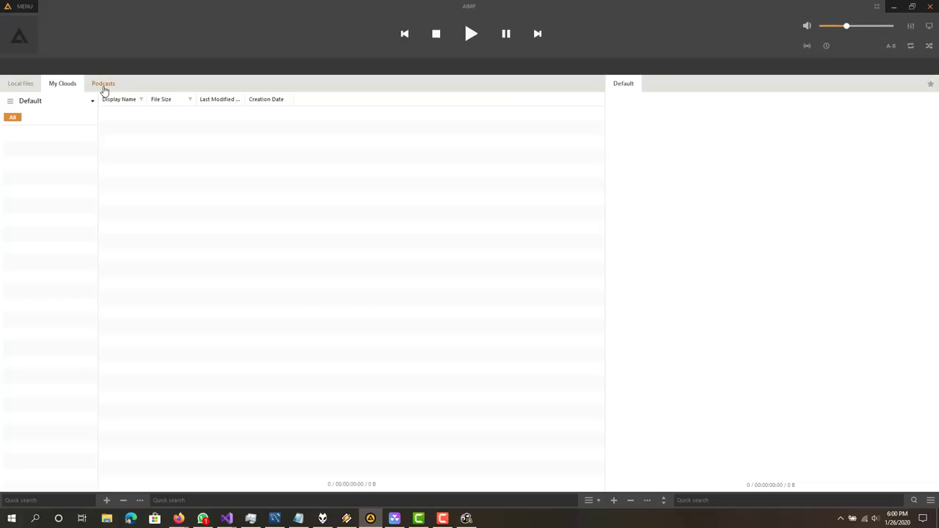
Step: Show AIMP's Podcasts page with New, Postponed and Subscriptions categories
click(103, 83)
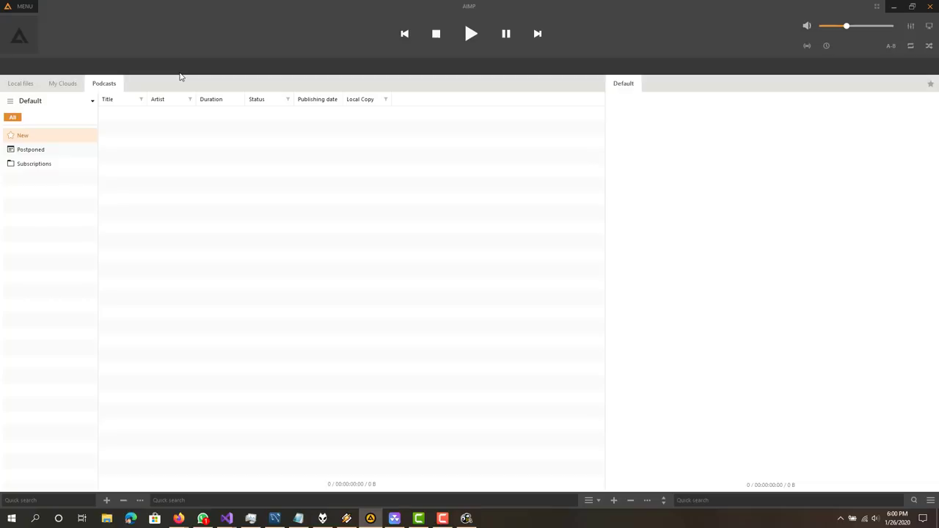
mouse_move(376, 45)
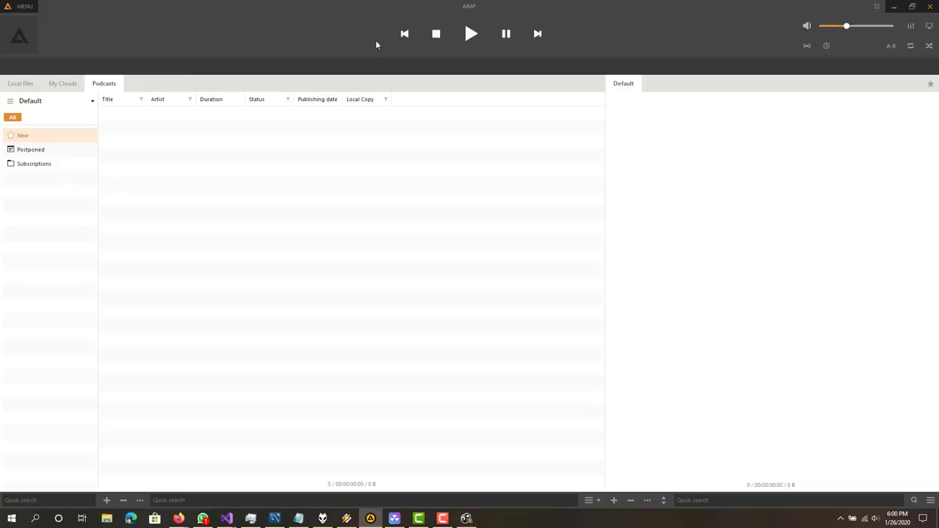
mouse_move(176, 72)
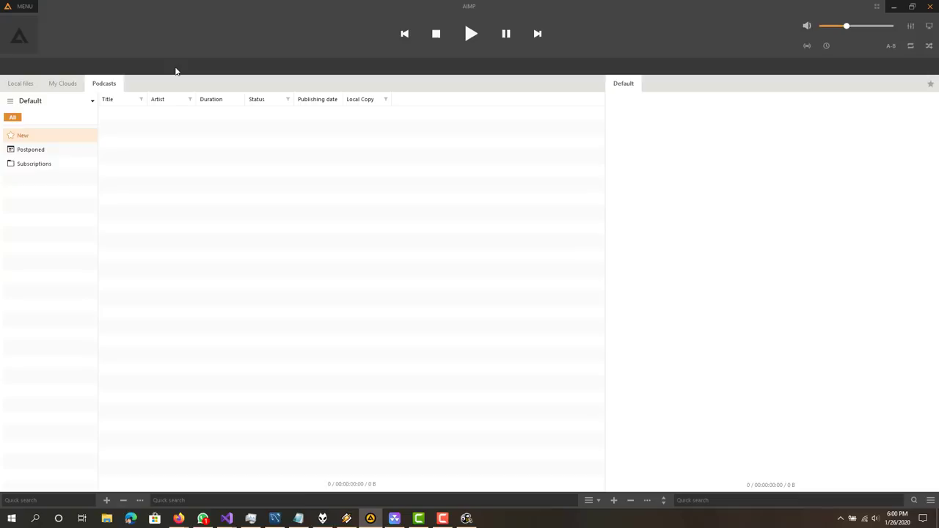
mouse_move(218, 57)
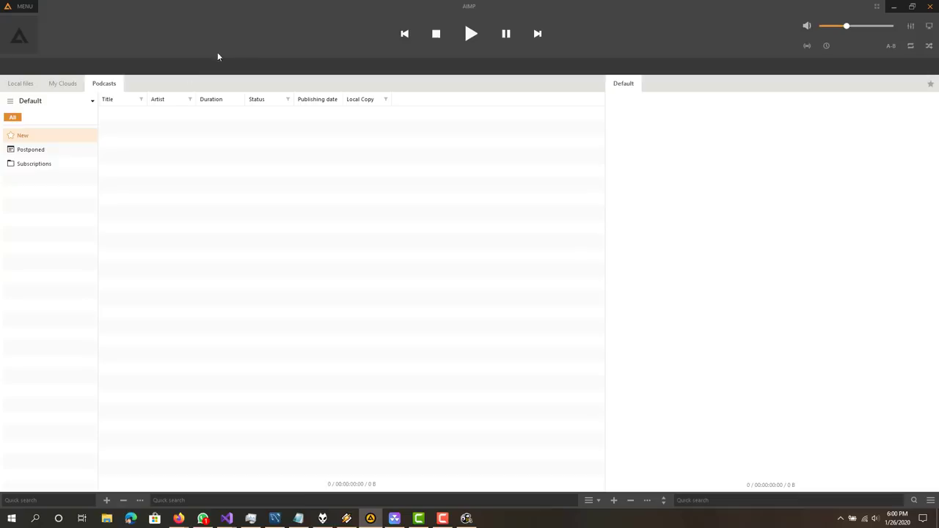
mouse_move(174, 46)
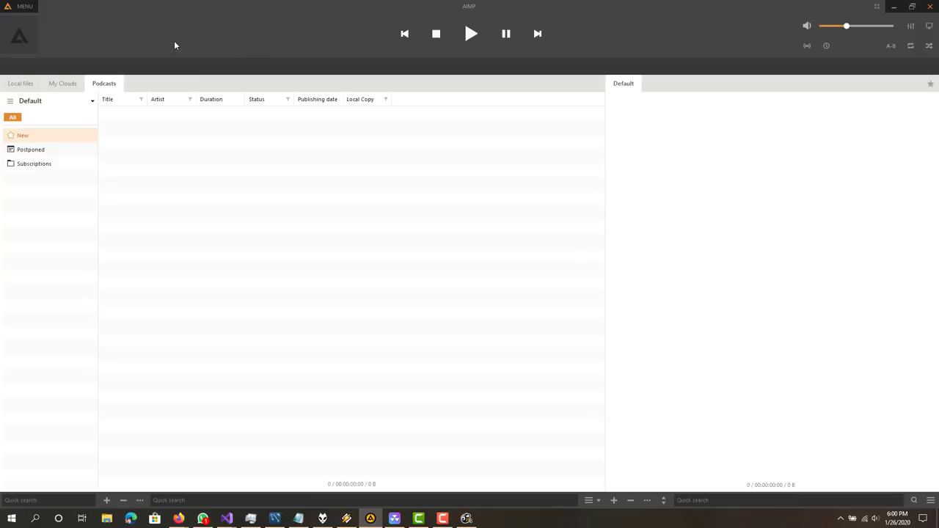
mouse_move(899, 467)
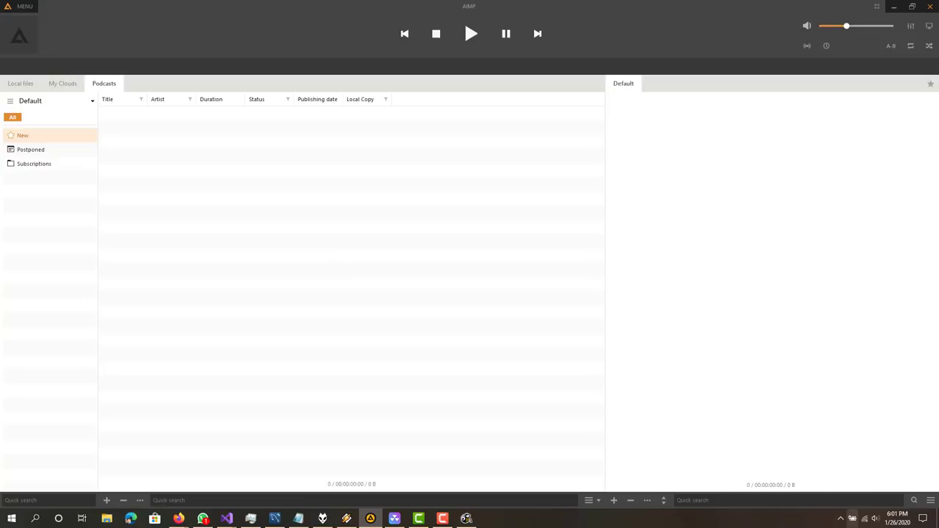
mouse_move(440, 259)
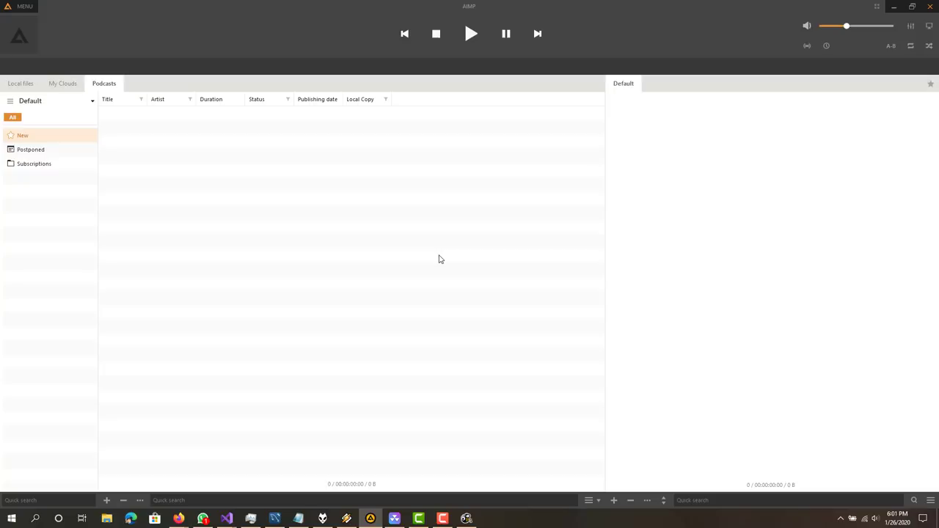
mouse_move(394, 276)
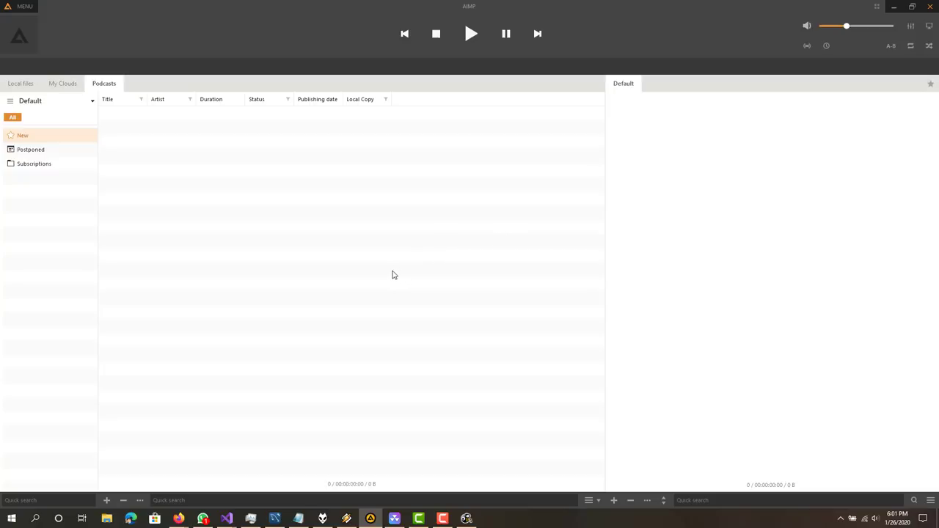
mouse_move(454, 263)
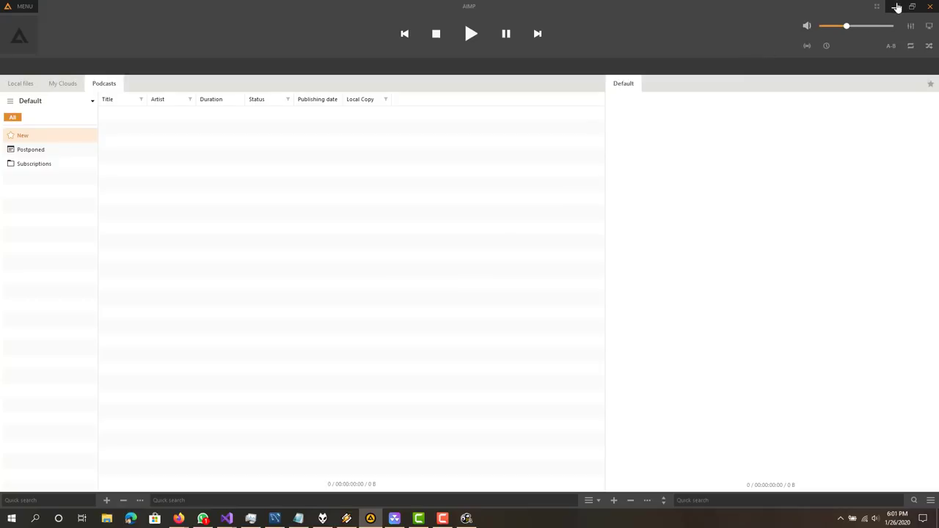
mouse_move(807, 27)
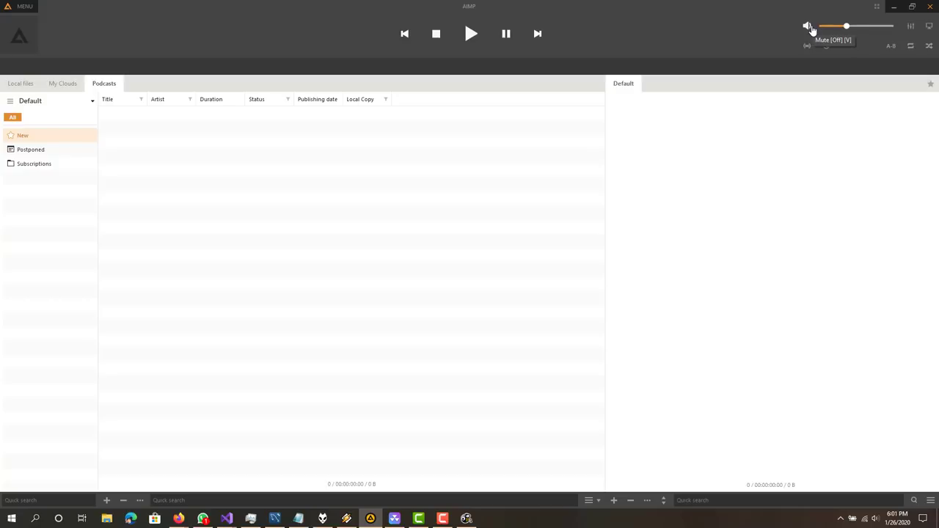
mouse_move(875, 11)
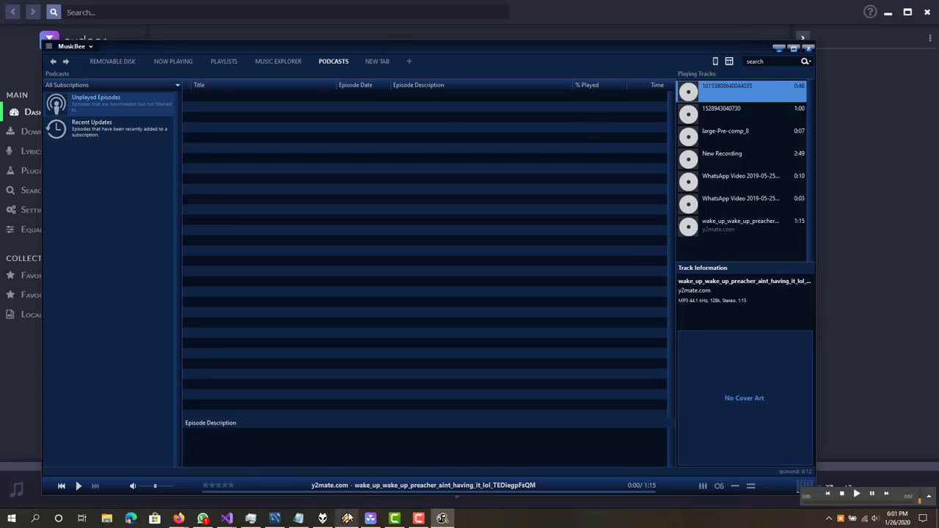
mouse_move(326, 517)
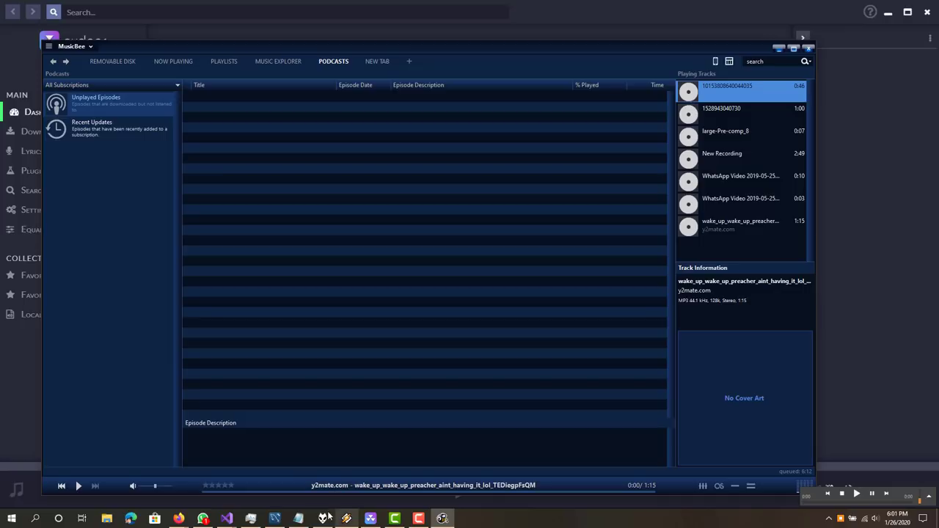
Step: Launch foobar2000 from the taskbar to see its one-track Default playlist
click(322, 518)
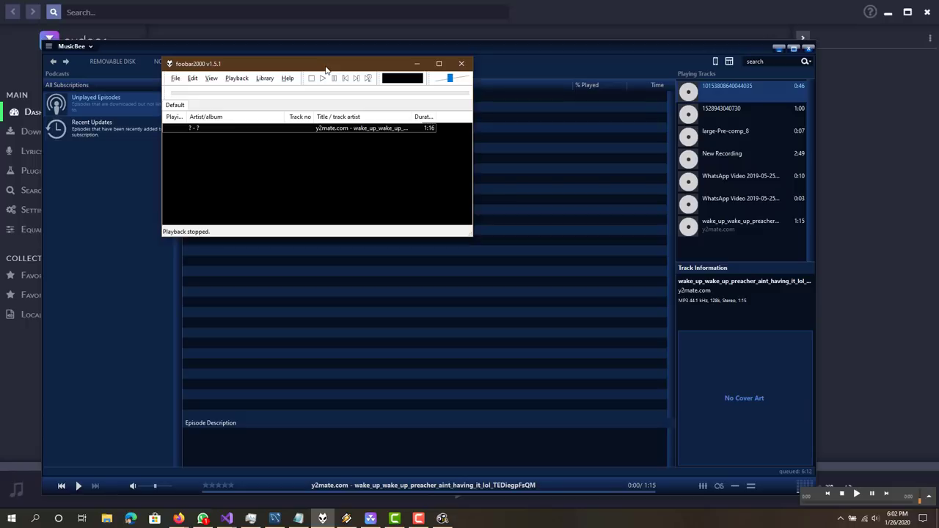
mouse_move(629, 18)
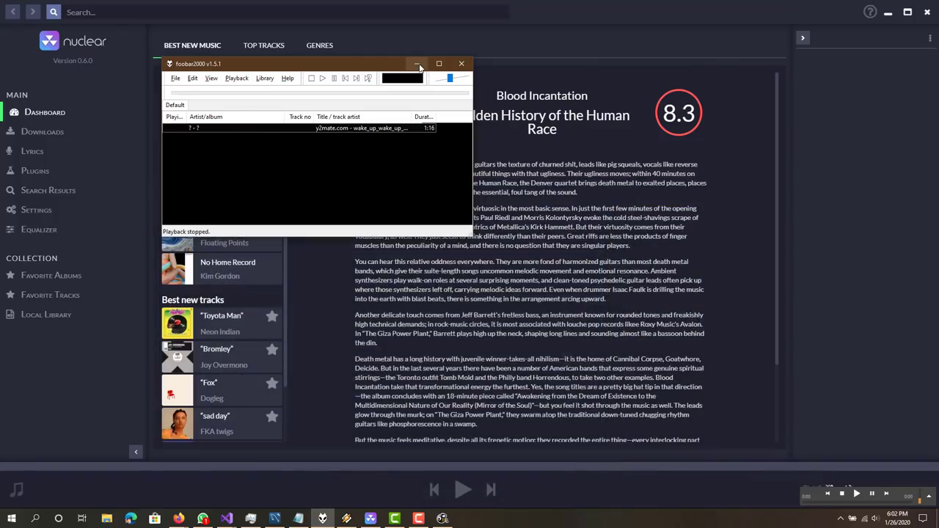
Step: Bring Nuclear forward and step through its Lyrics, Plugins and Search Results pages
click(417, 63)
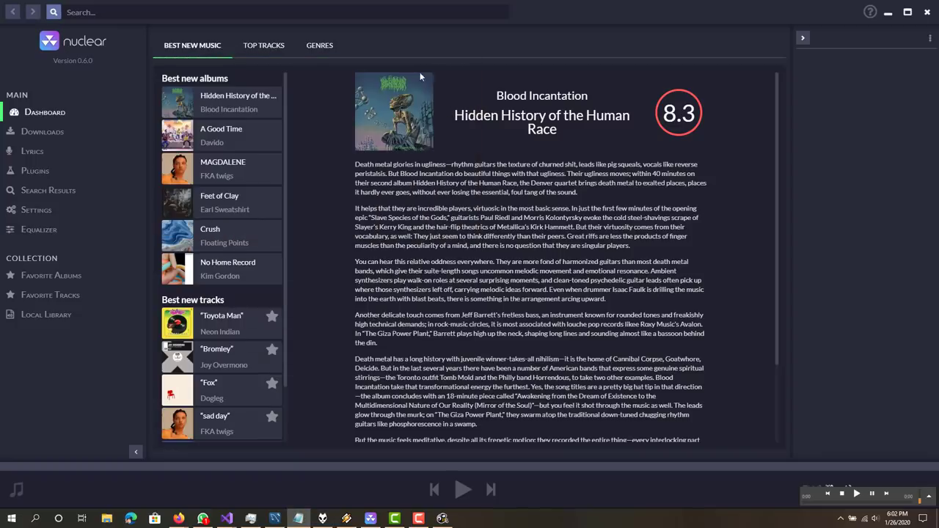
mouse_move(327, 461)
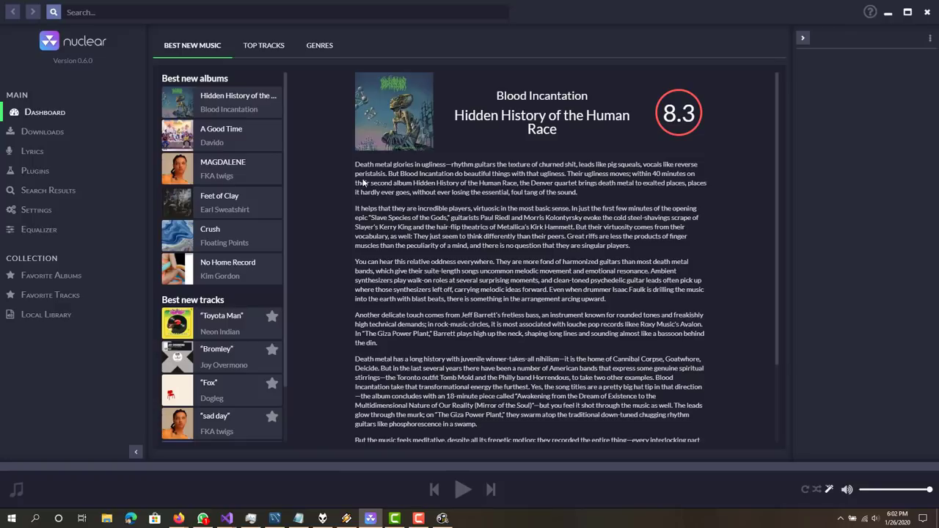
mouse_move(42, 131)
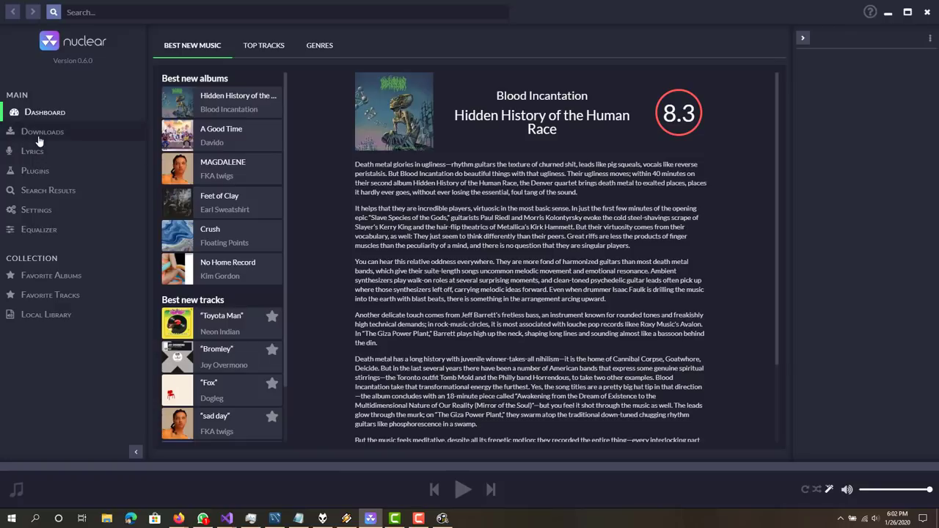
click(35, 151)
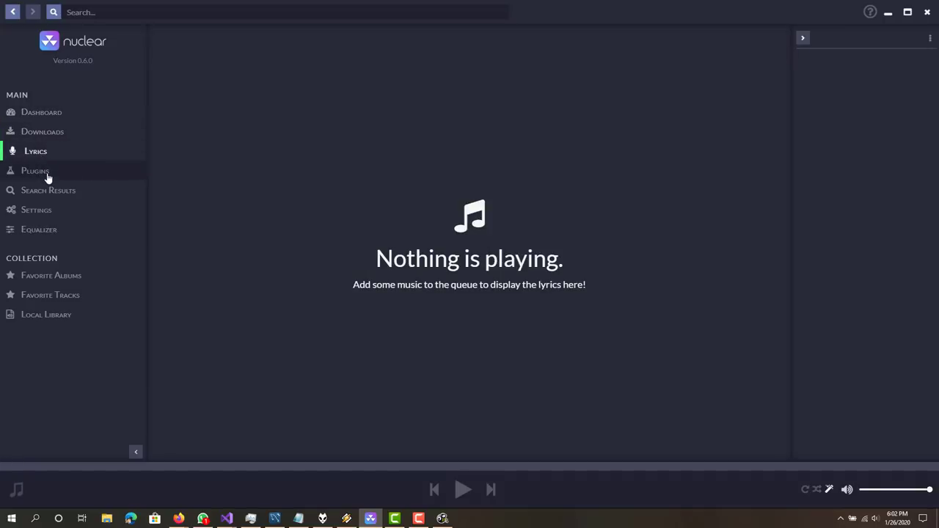
click(49, 190)
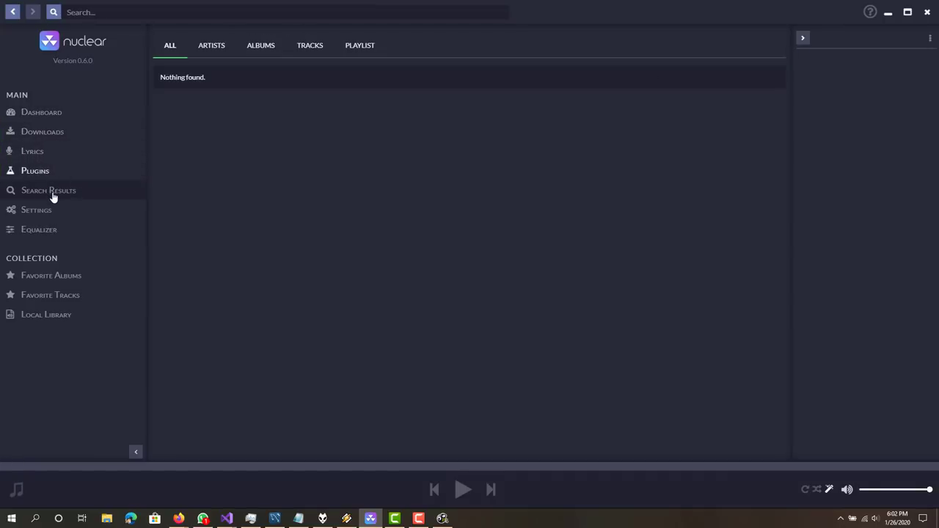
click(49, 190)
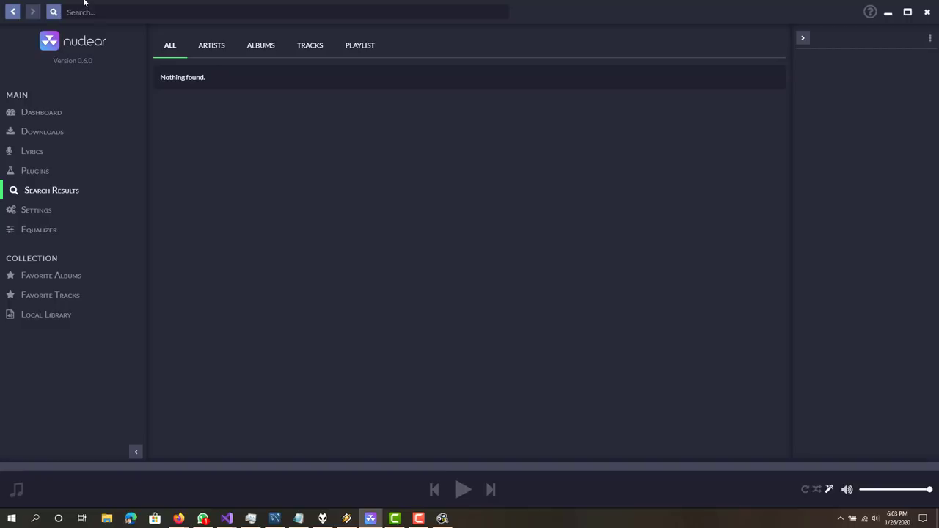
mouse_move(77, 198)
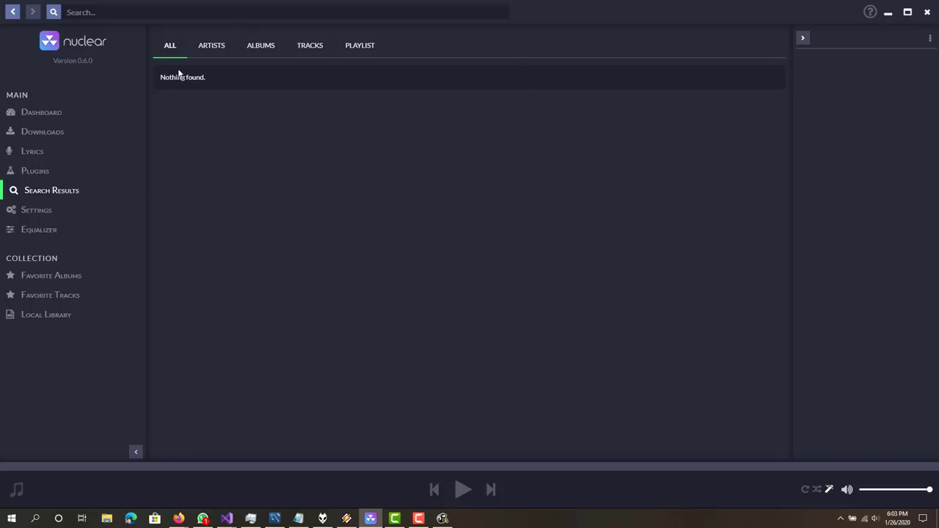
Step: Return to Nuclear's Dashboard and scroll down the Best new albums list
click(42, 111)
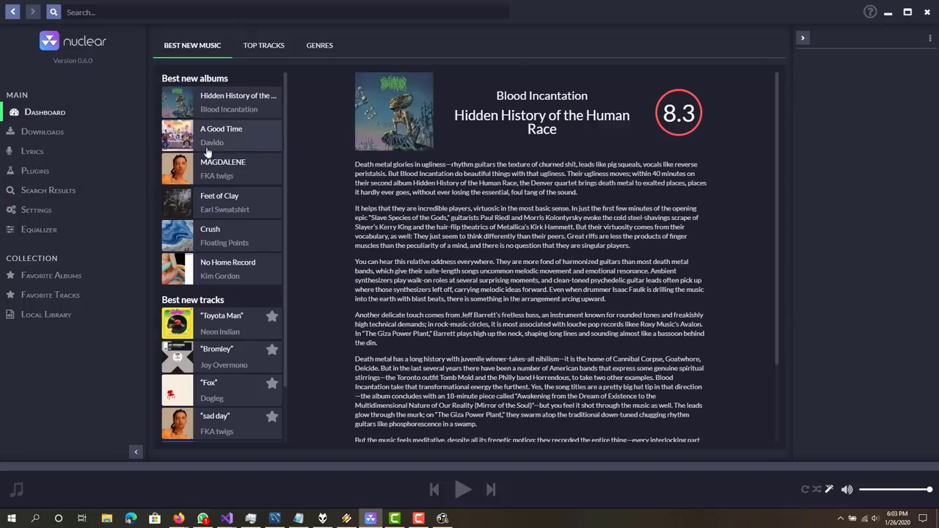
scroll(down, 3)
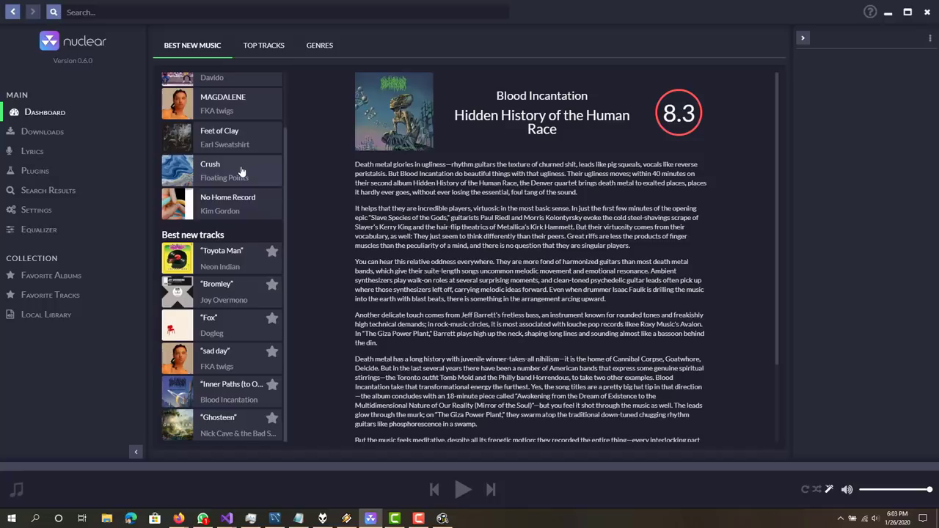
mouse_move(241, 175)
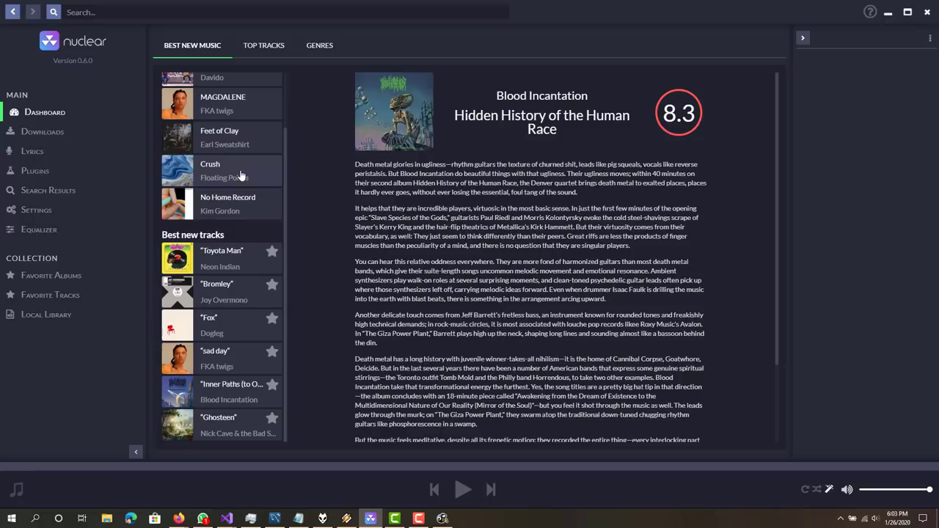
mouse_move(336, 172)
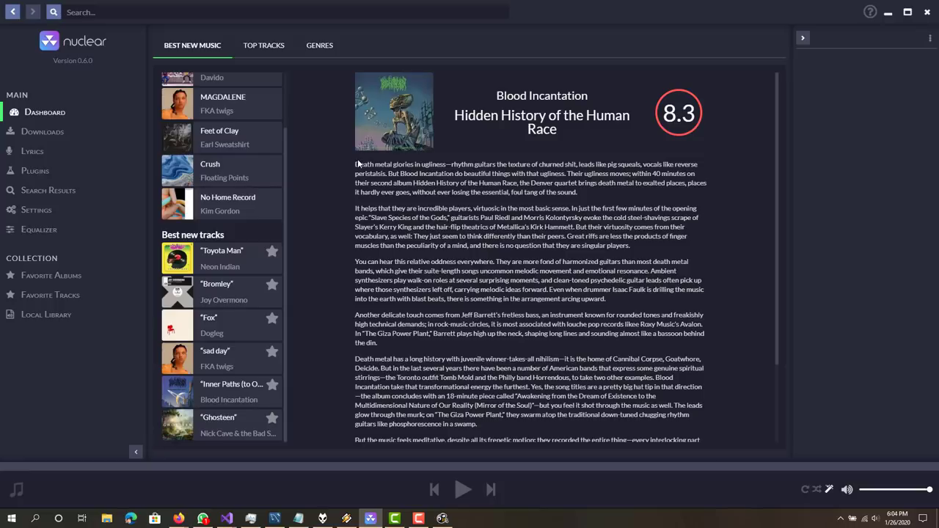
mouse_move(350, 171)
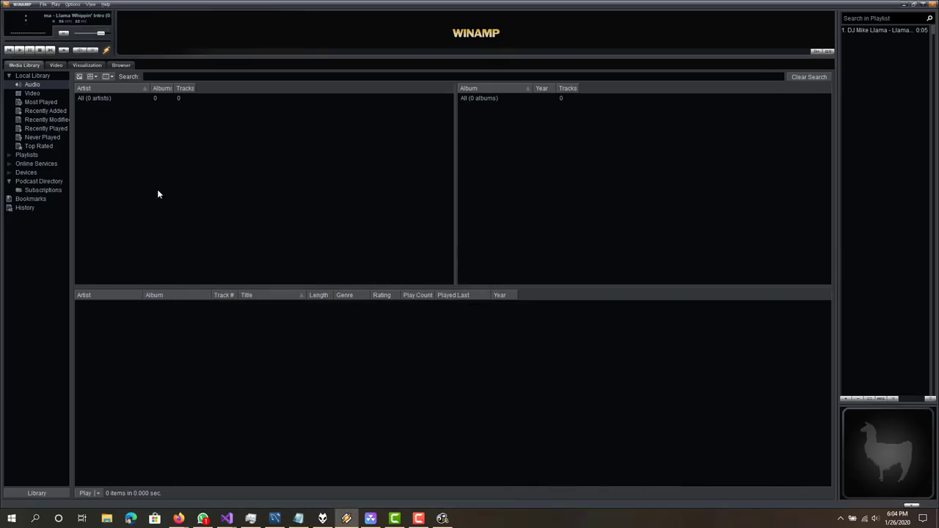
mouse_move(153, 212)
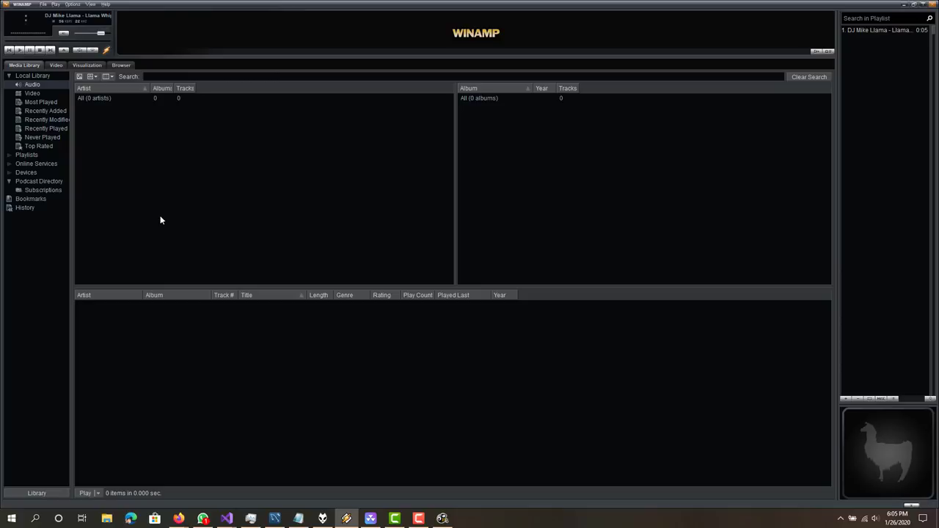
mouse_move(229, 14)
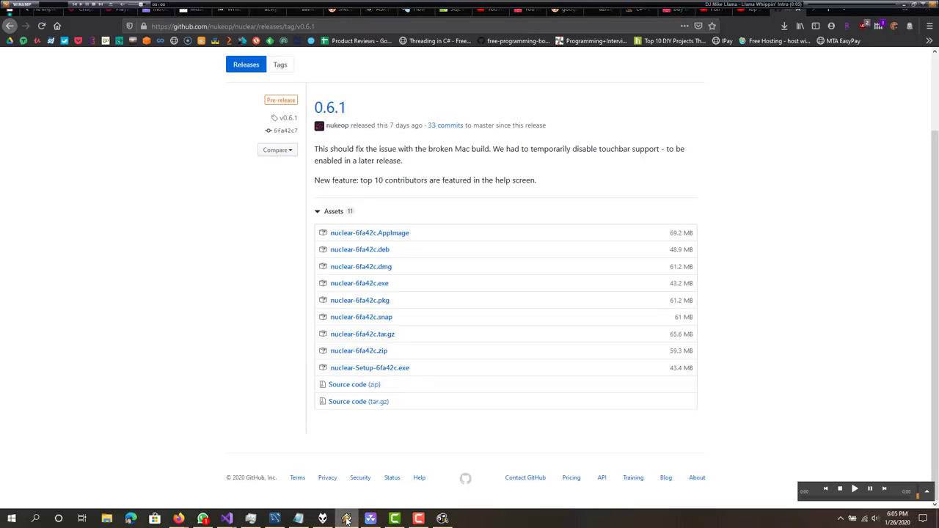
mouse_move(722, 33)
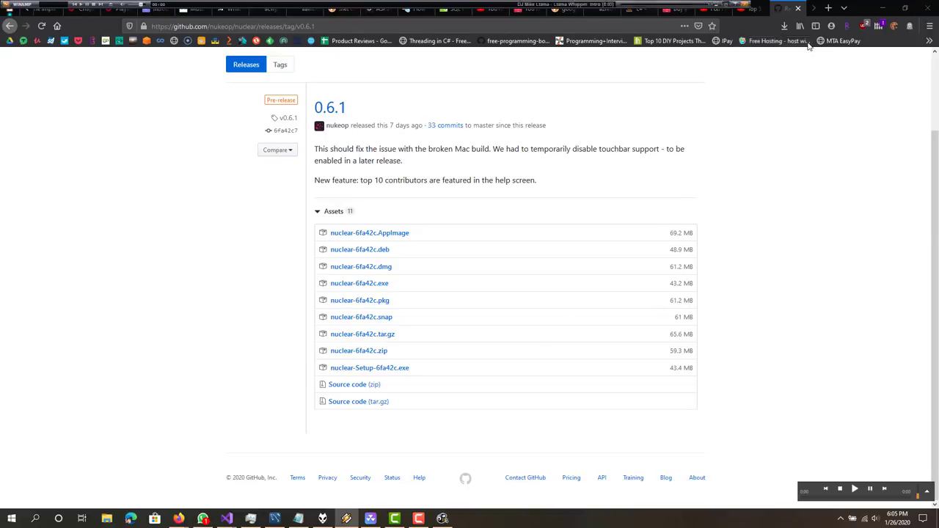
Step: Switch from the Nuclear release page back to the Winamp window
click(346, 519)
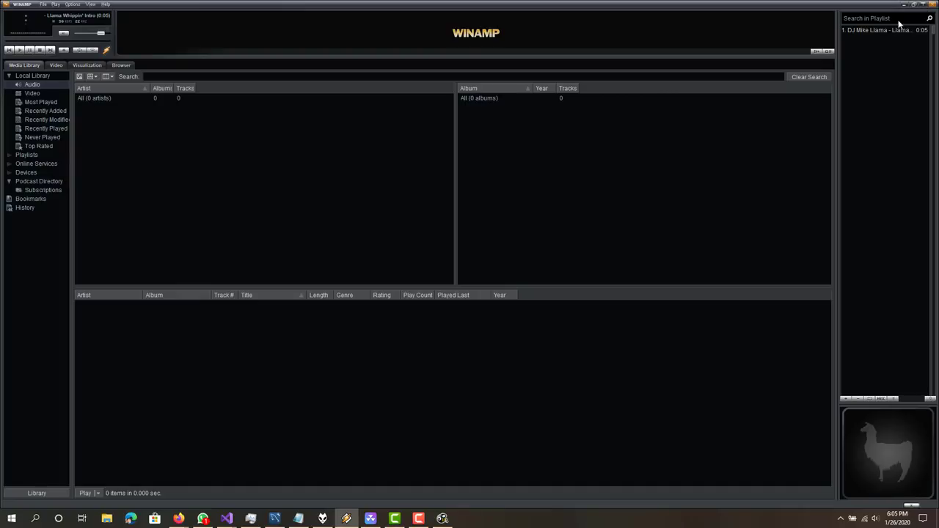
mouse_move(922, 7)
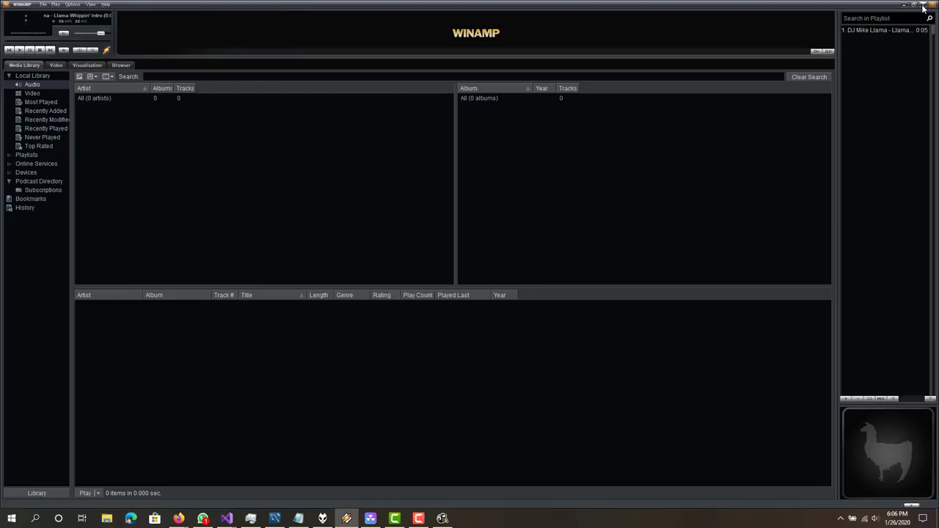
mouse_move(726, 12)
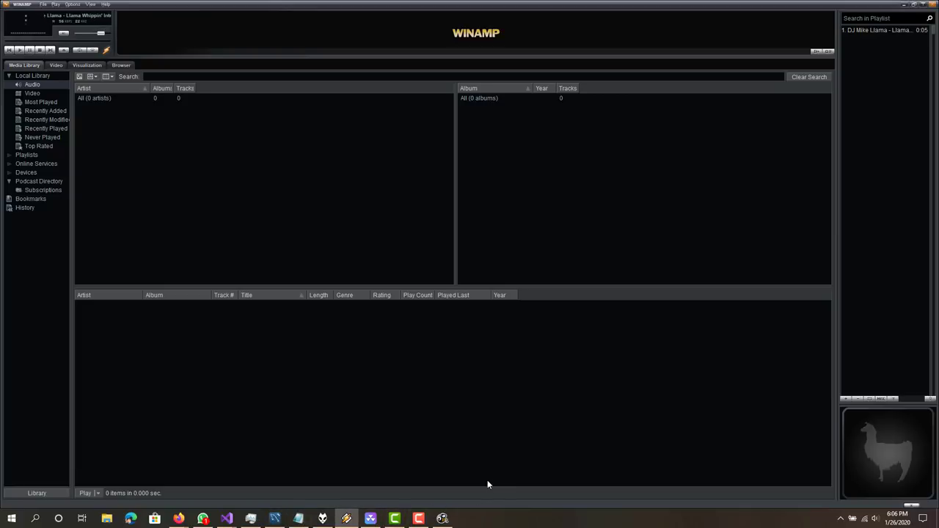
click(369, 518)
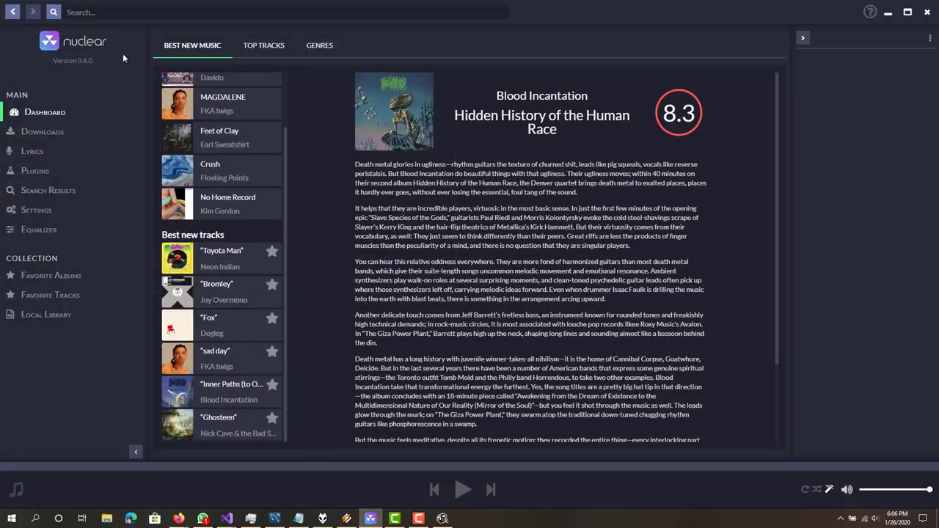
mouse_move(378, 504)
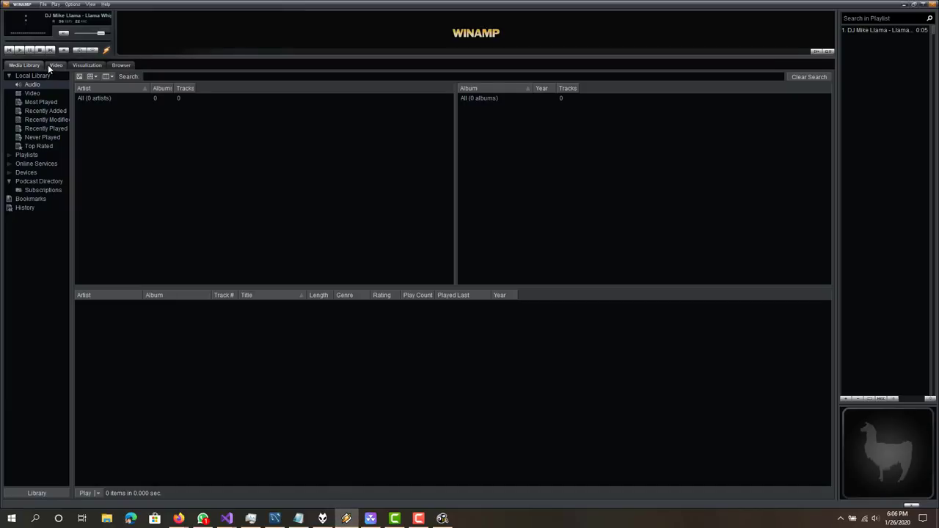
click(121, 65)
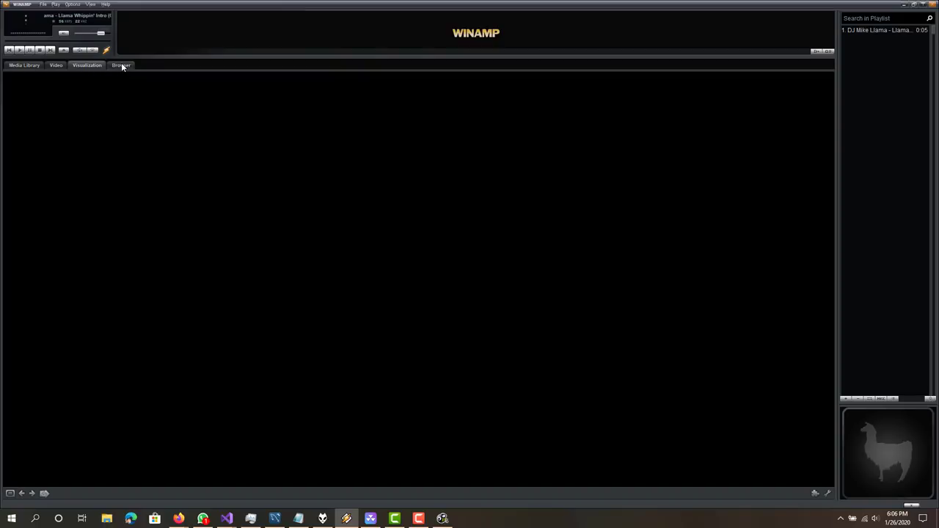
click(121, 64)
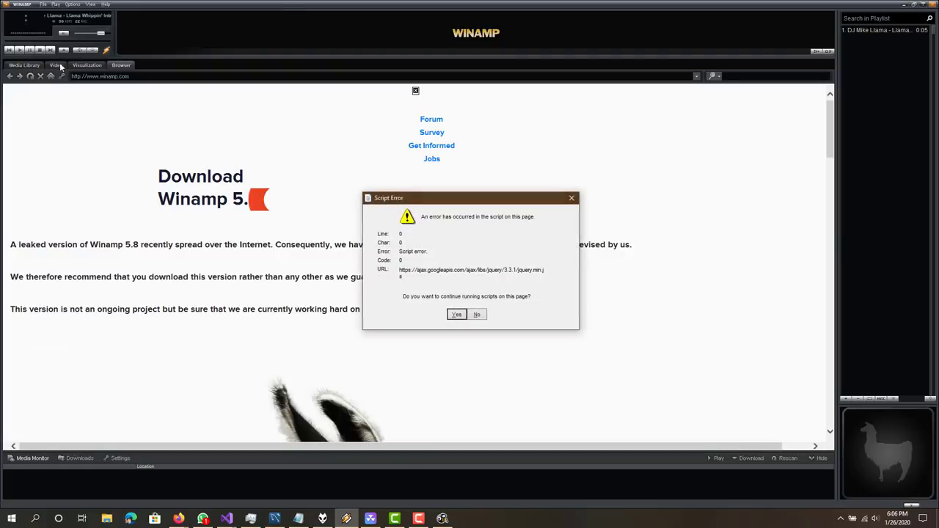
mouse_move(550, 256)
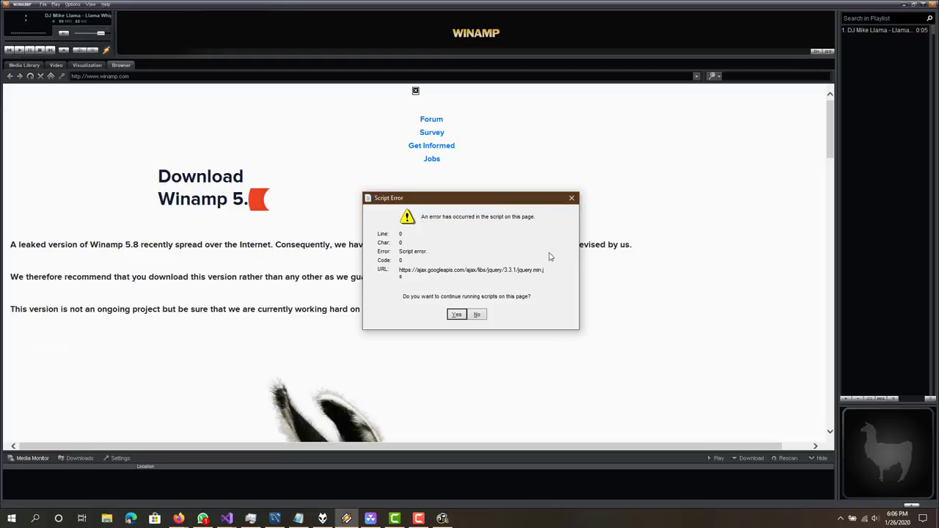
click(456, 314)
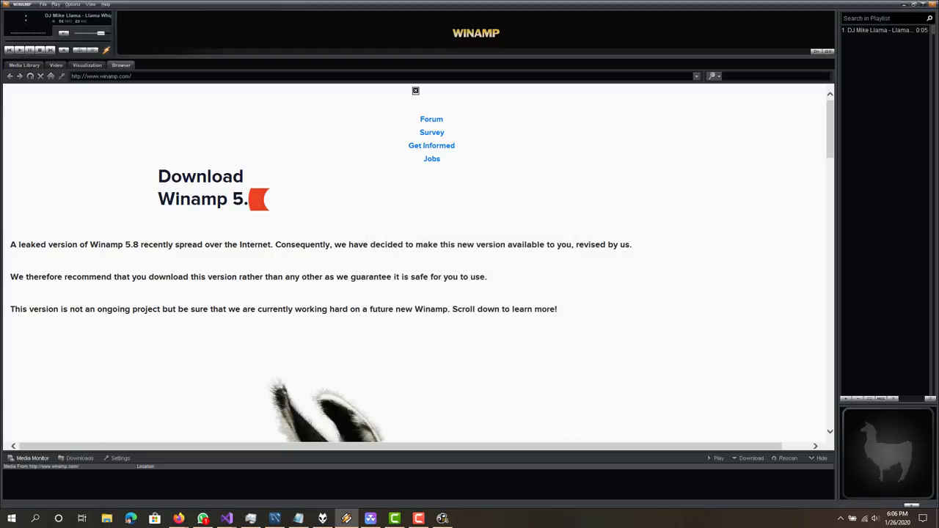
click(25, 64)
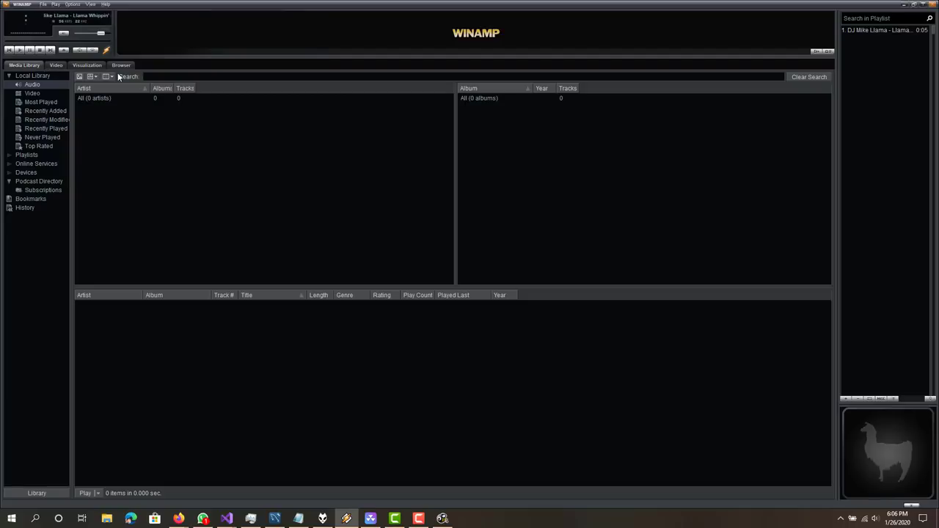